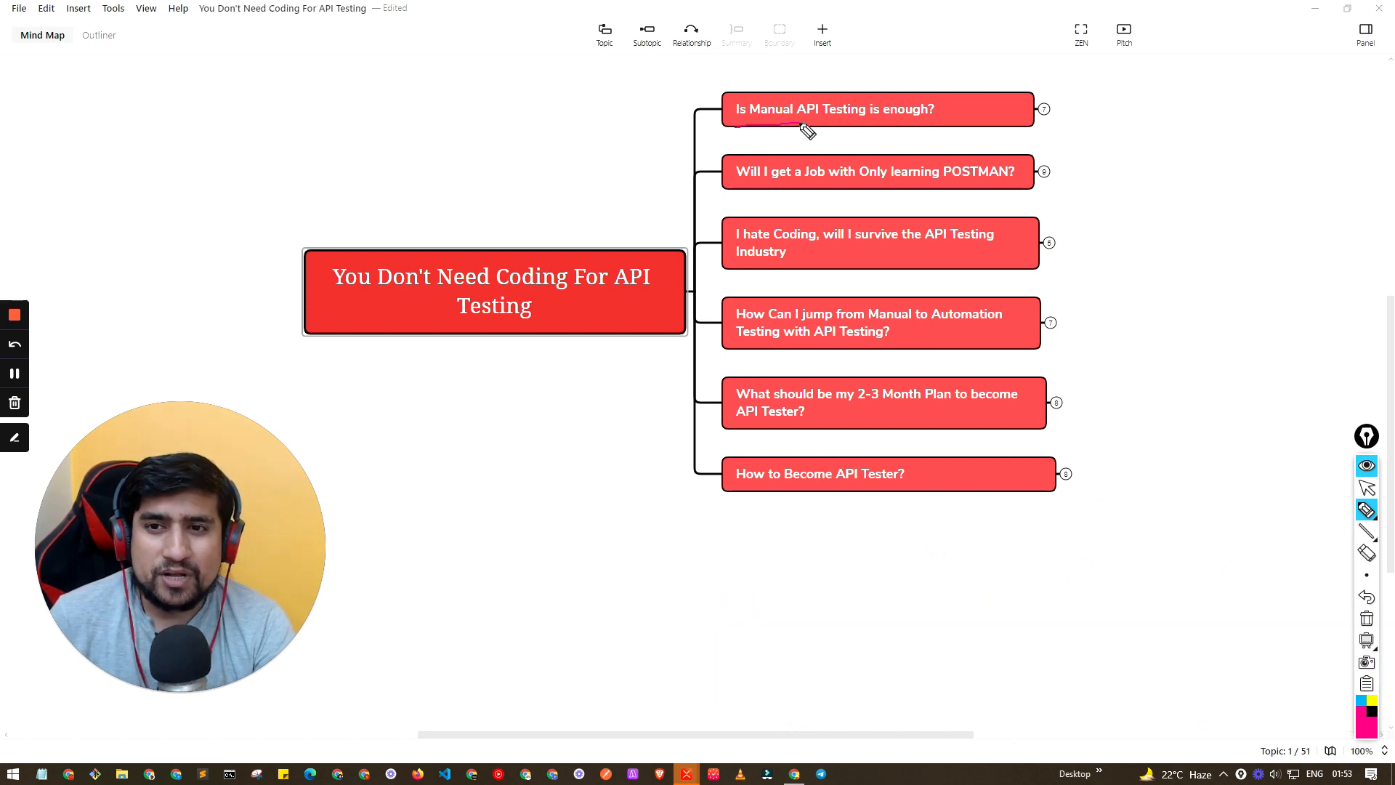
- Expand 'Is Manual API Testing is enough?' to show its answers, Runscope and POSTMAN
drag(734, 124, 935, 125)
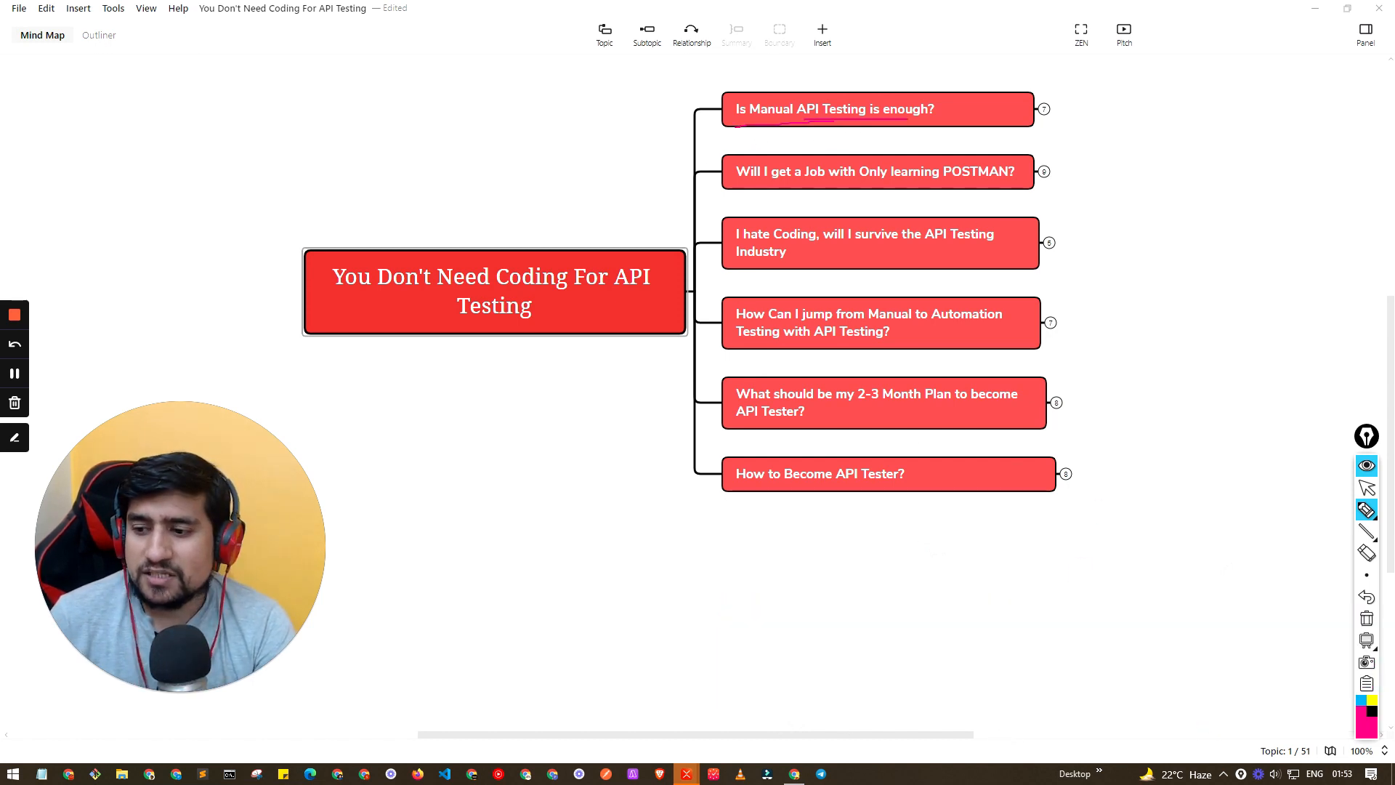
drag(774, 123, 855, 124)
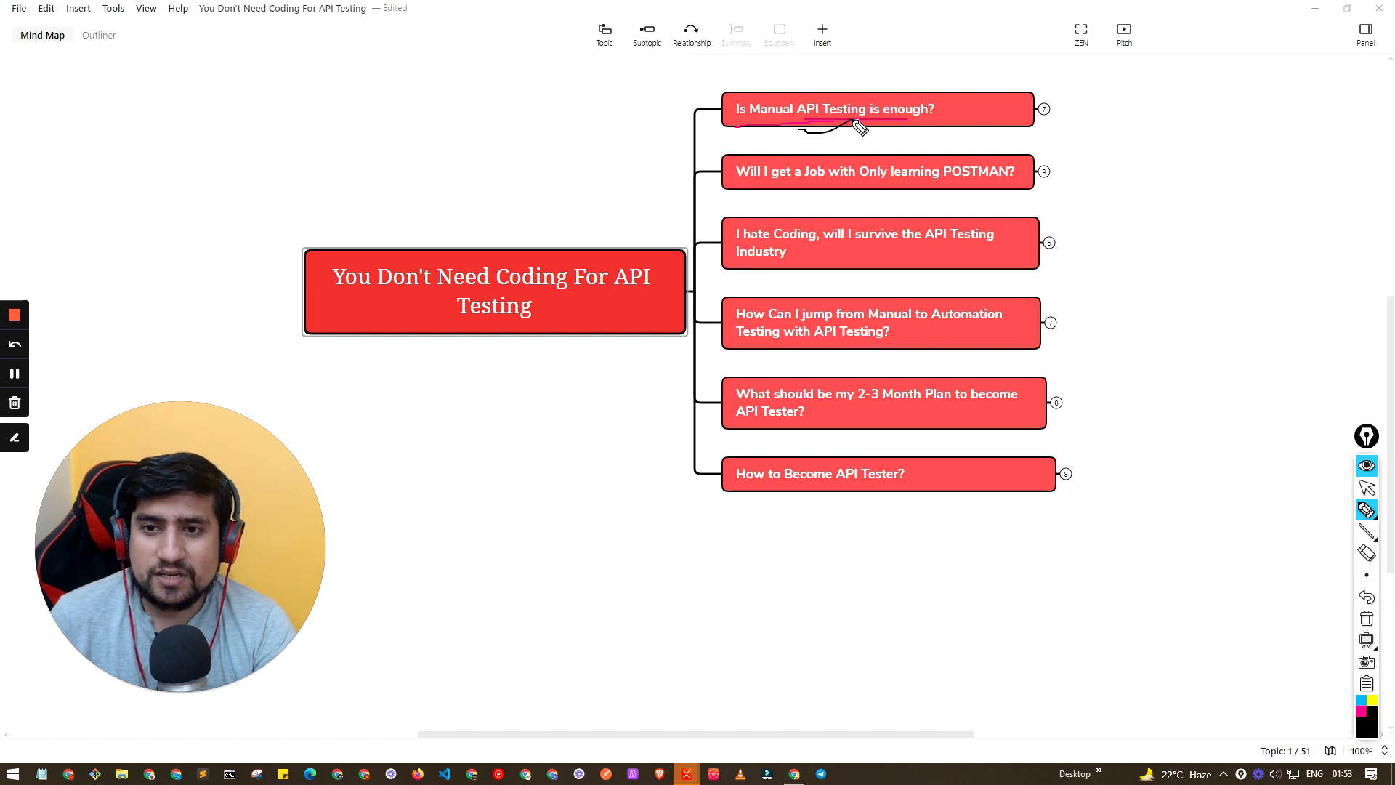
mouse_move(834, 157)
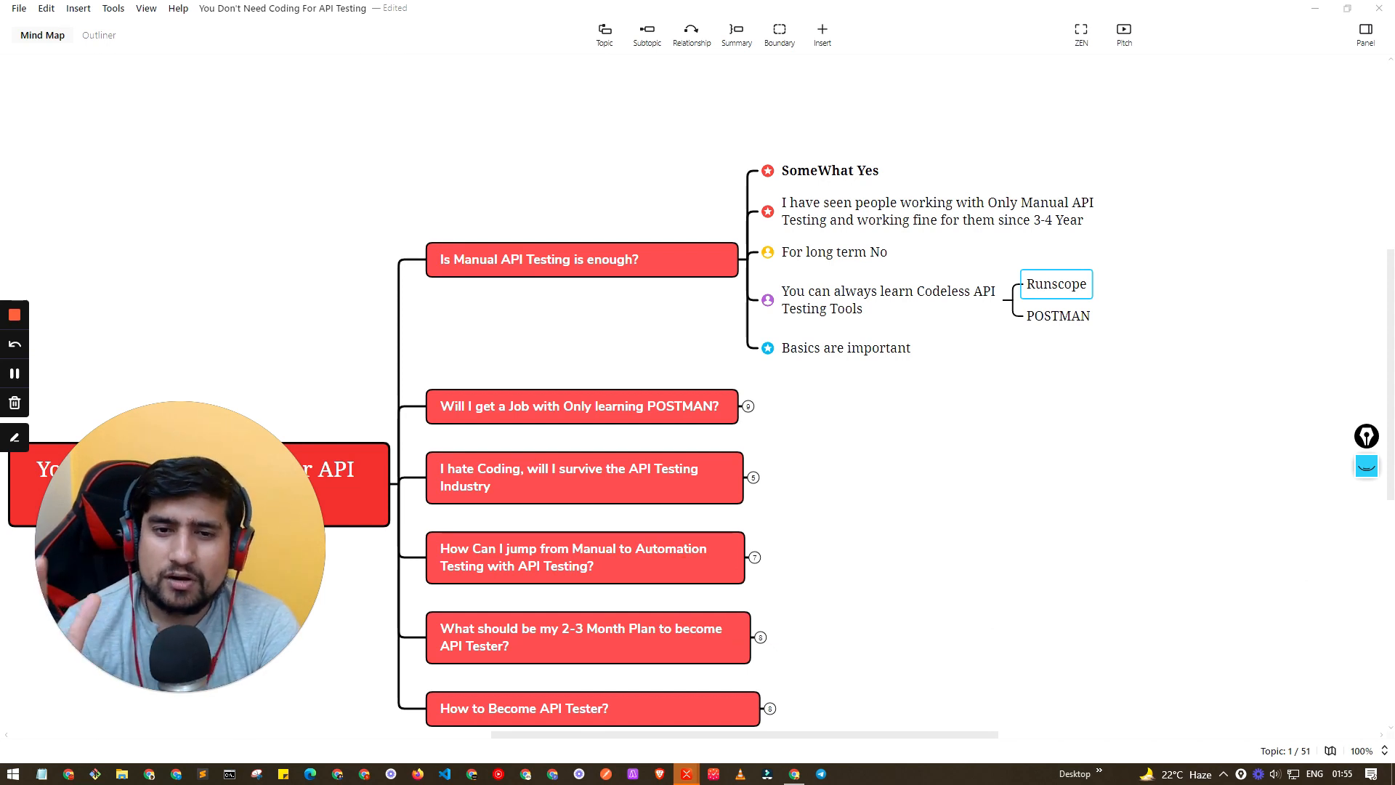
click(845, 348)
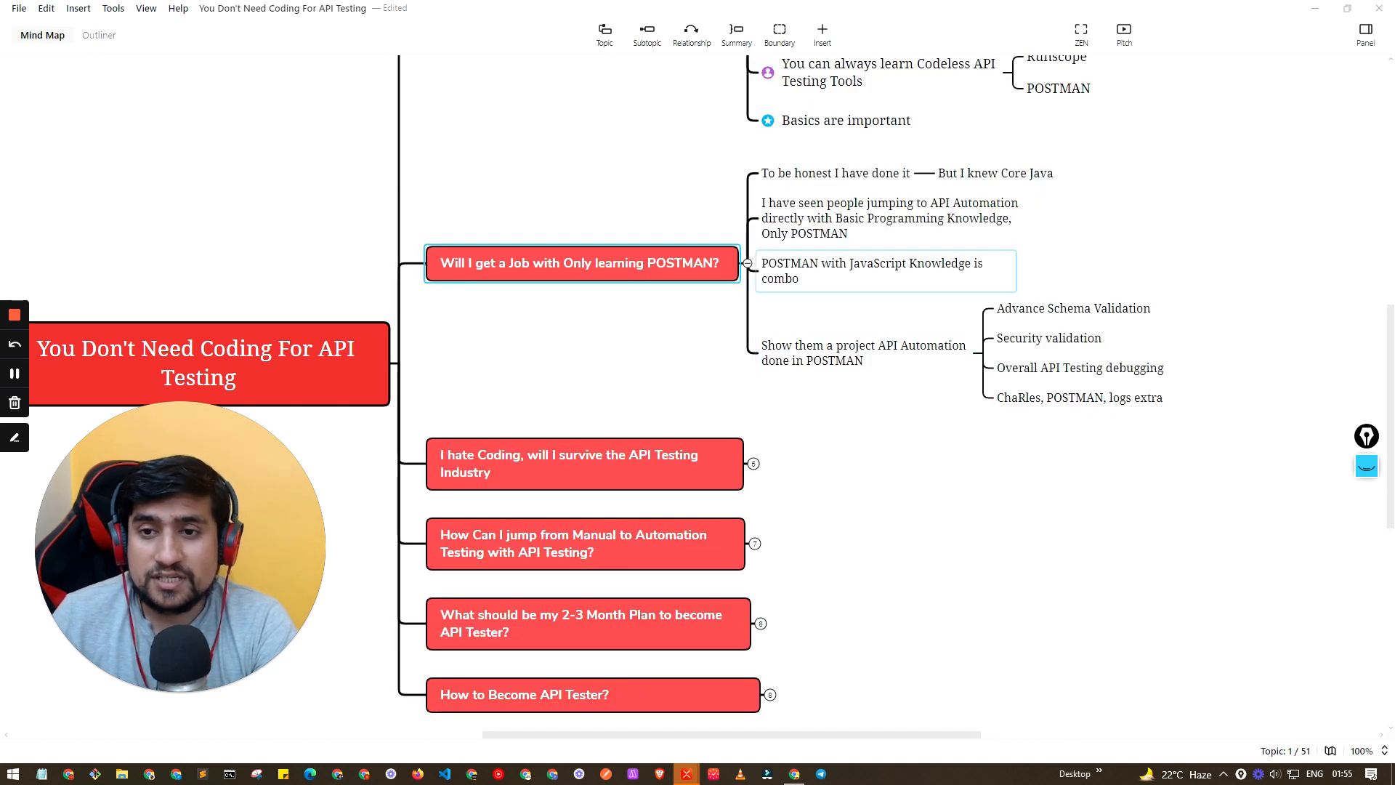
- Select the POSTMAN-job answer 'To be honest I have done it'
click(837, 173)
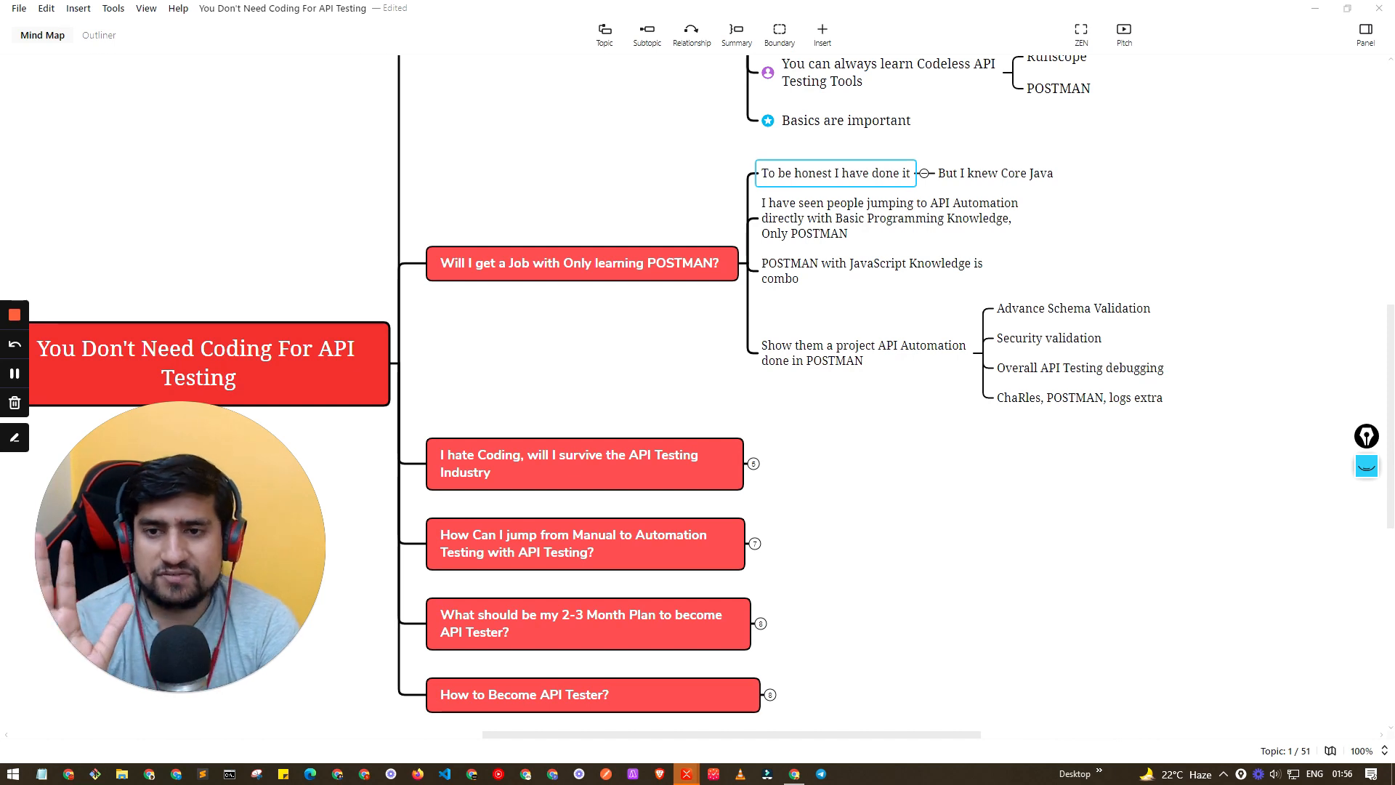
click(886, 218)
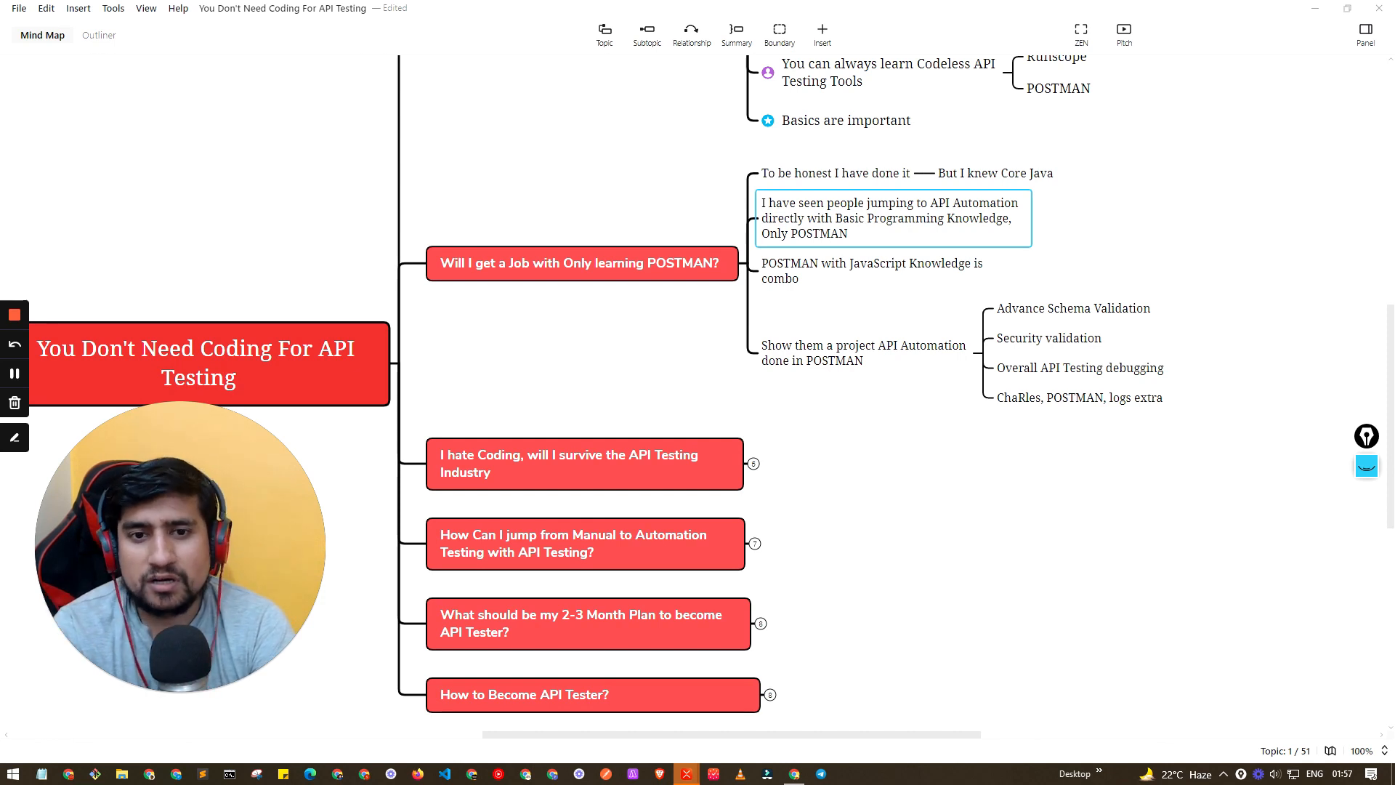
click(871, 270)
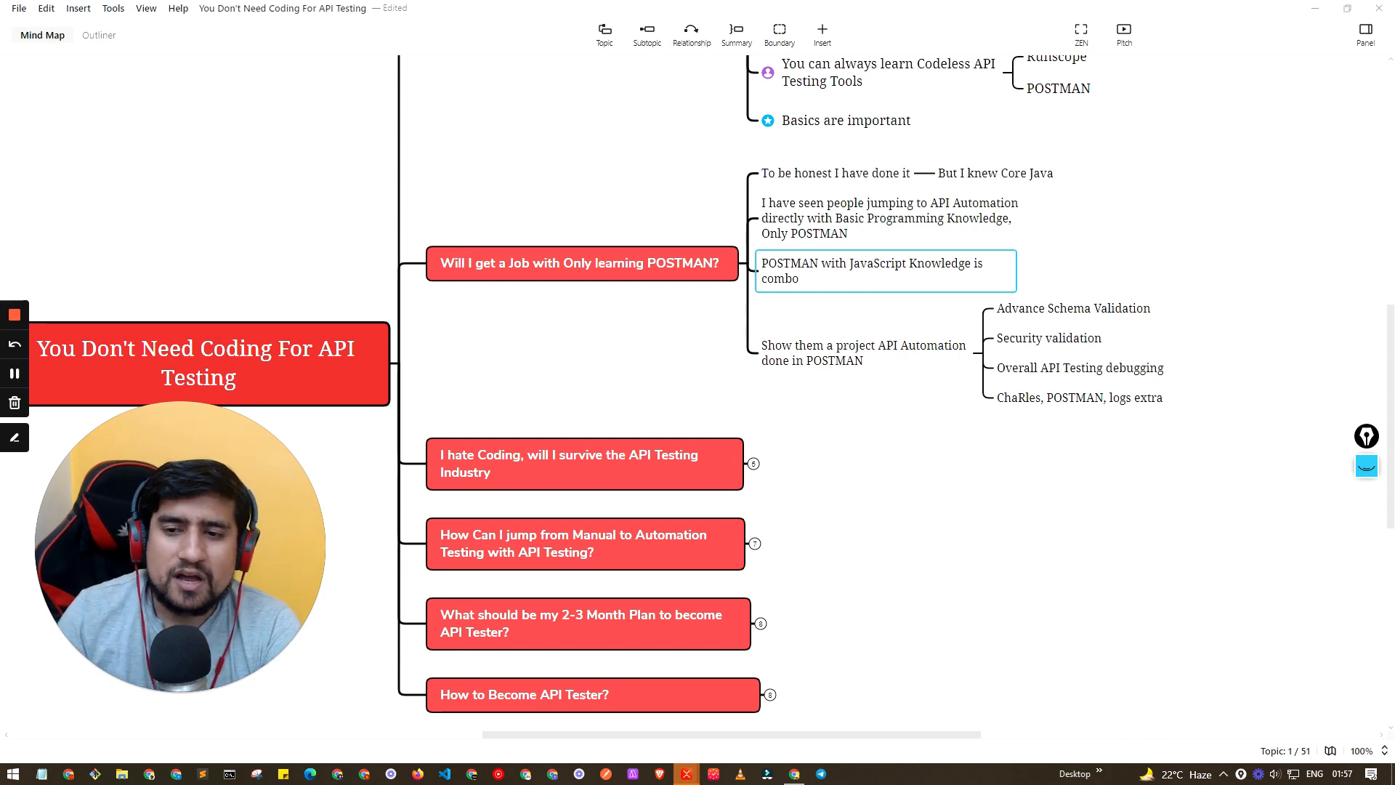
click(864, 353)
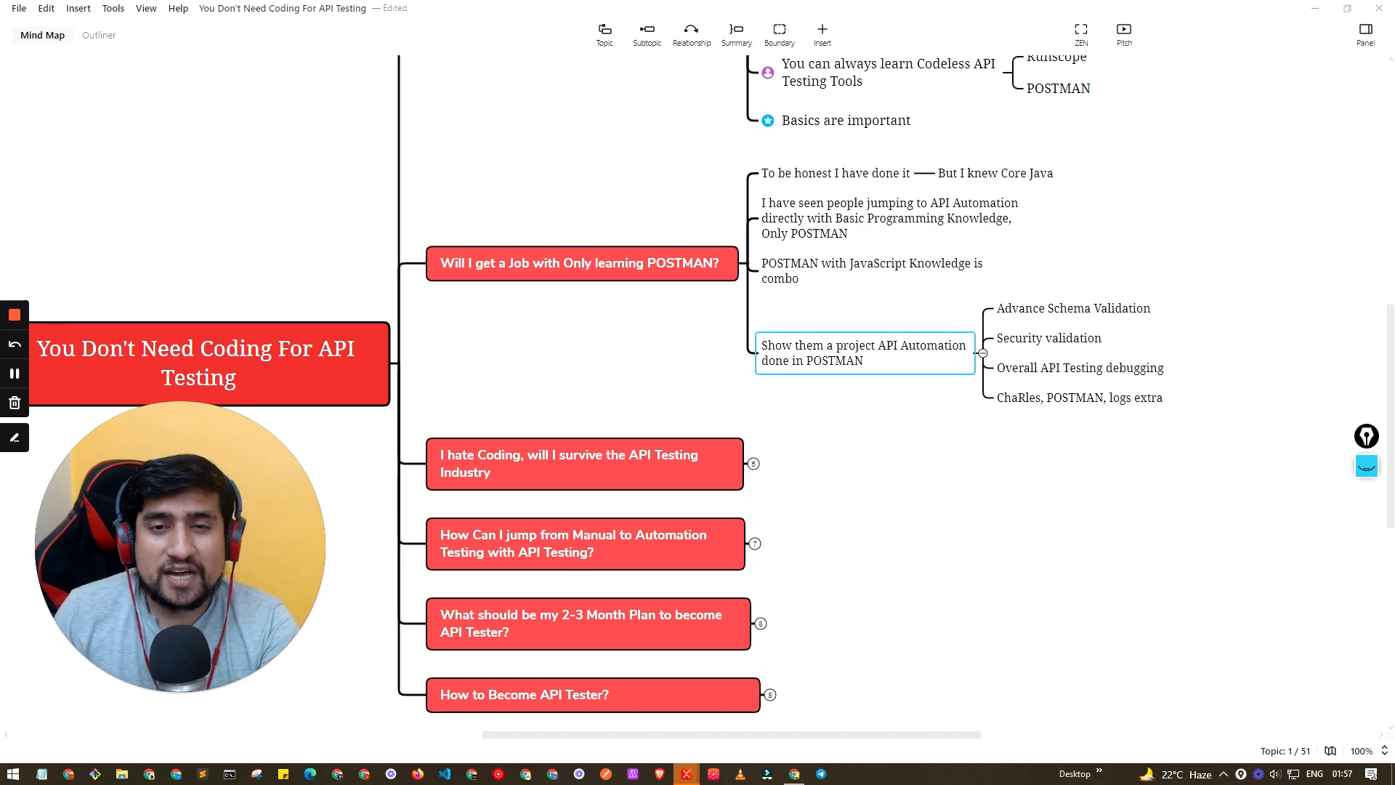
click(1074, 309)
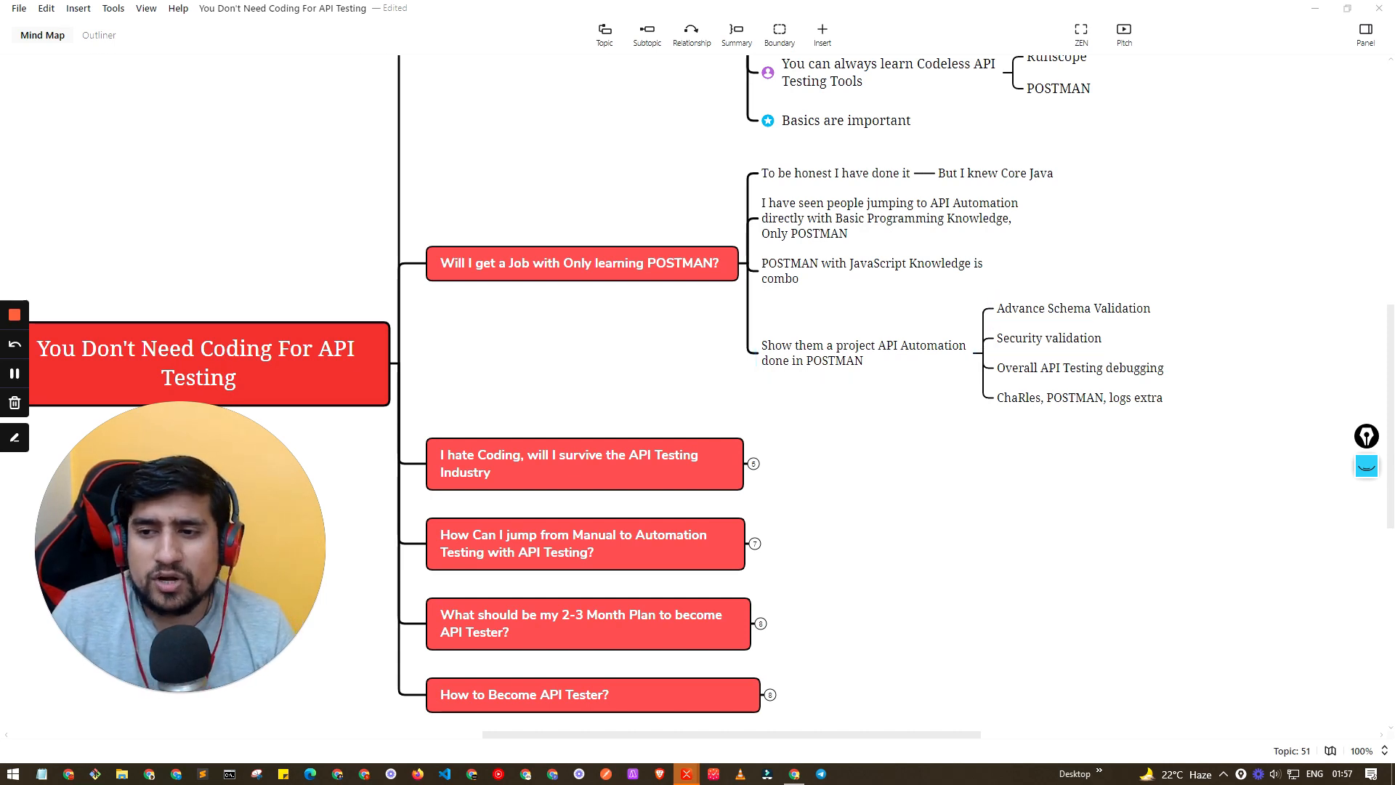
click(1079, 398)
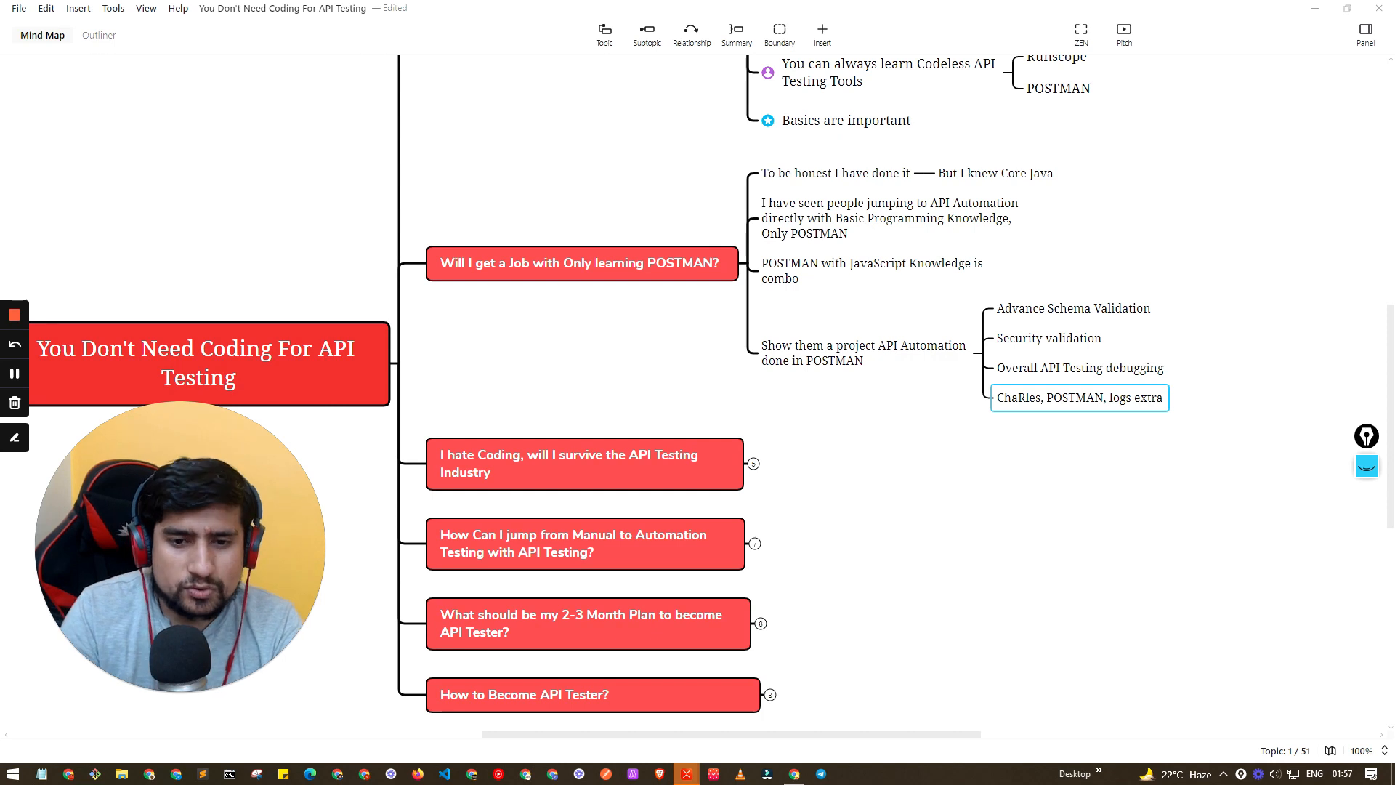
click(584, 464)
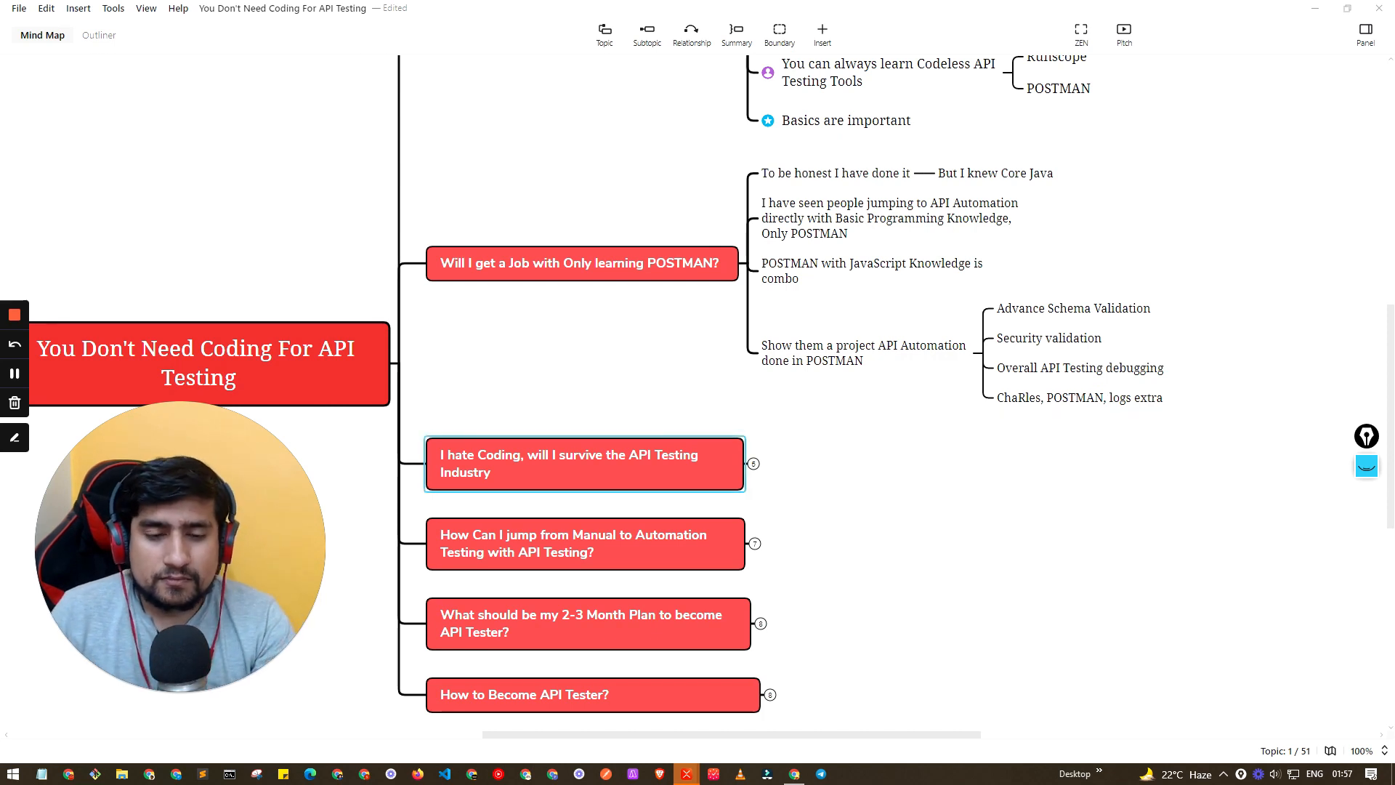
- Expand 'I hate Coding' and step through answers like 'For short Term, Yes' and long-term automation
scroll(down, 3)
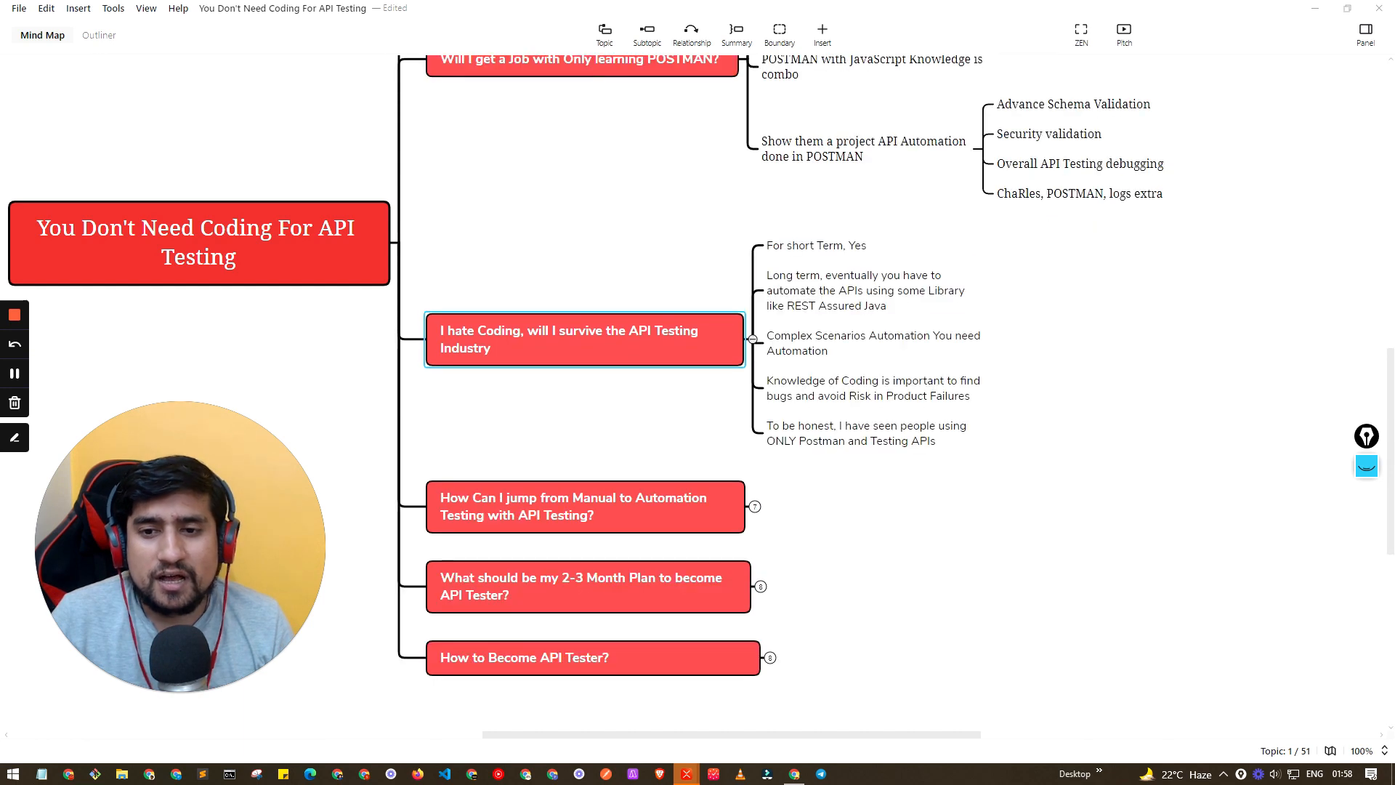
click(816, 245)
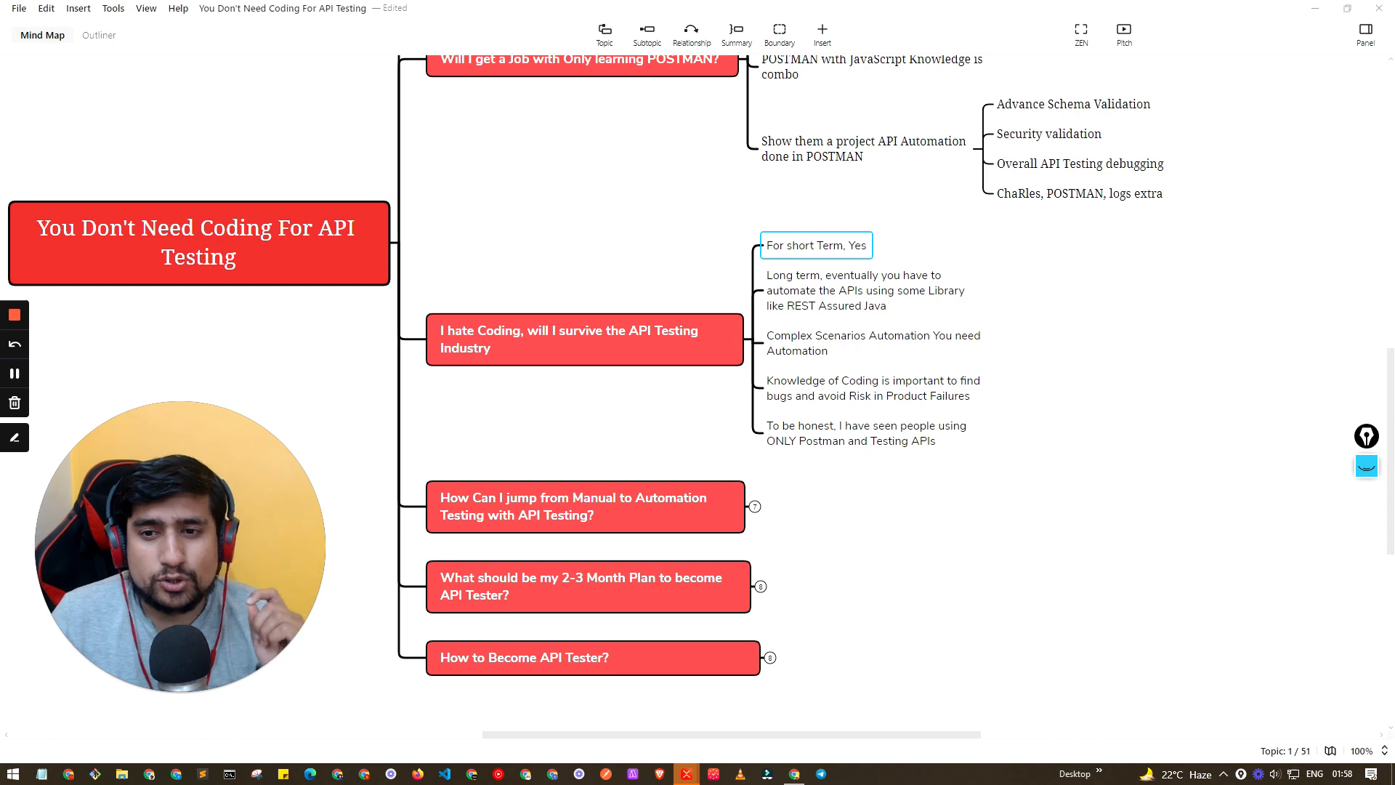
click(866, 292)
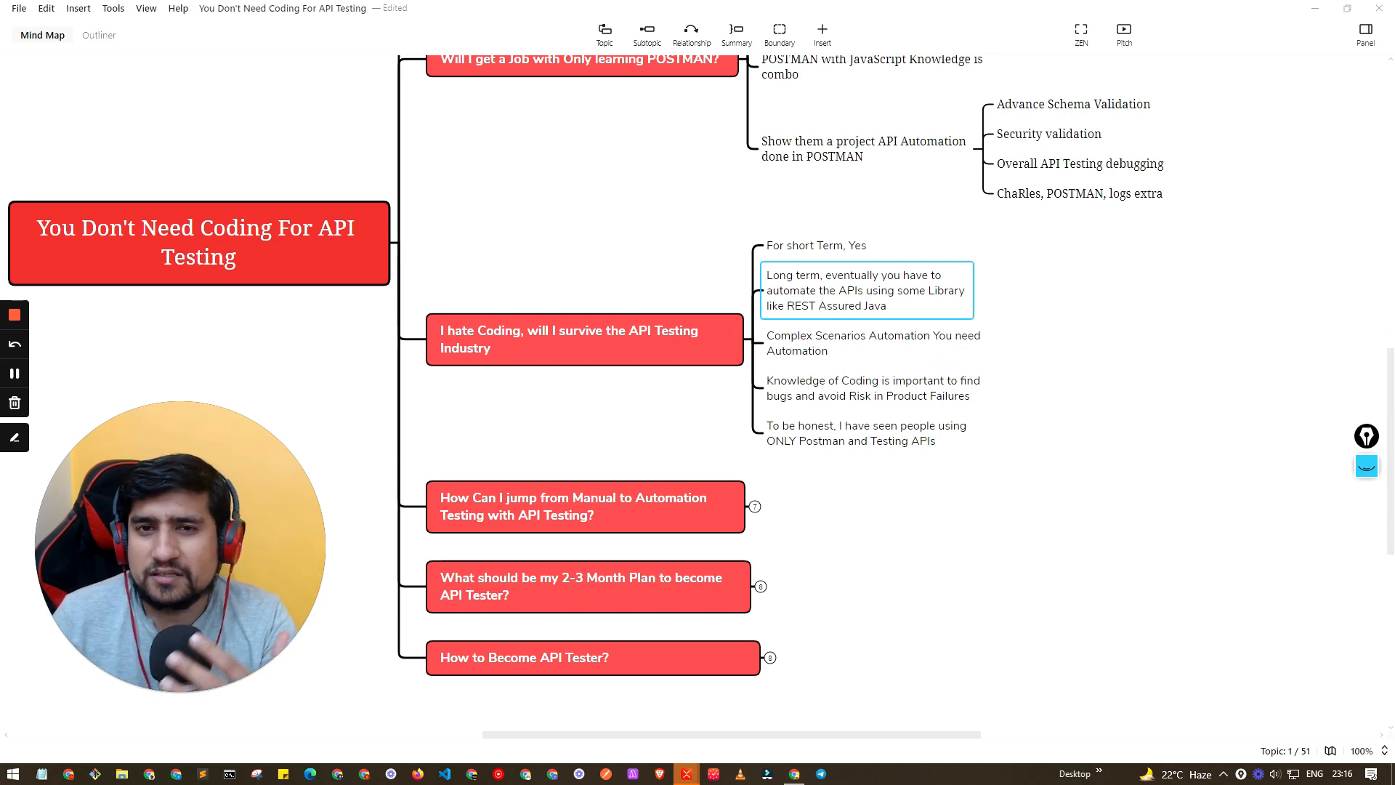
click(874, 343)
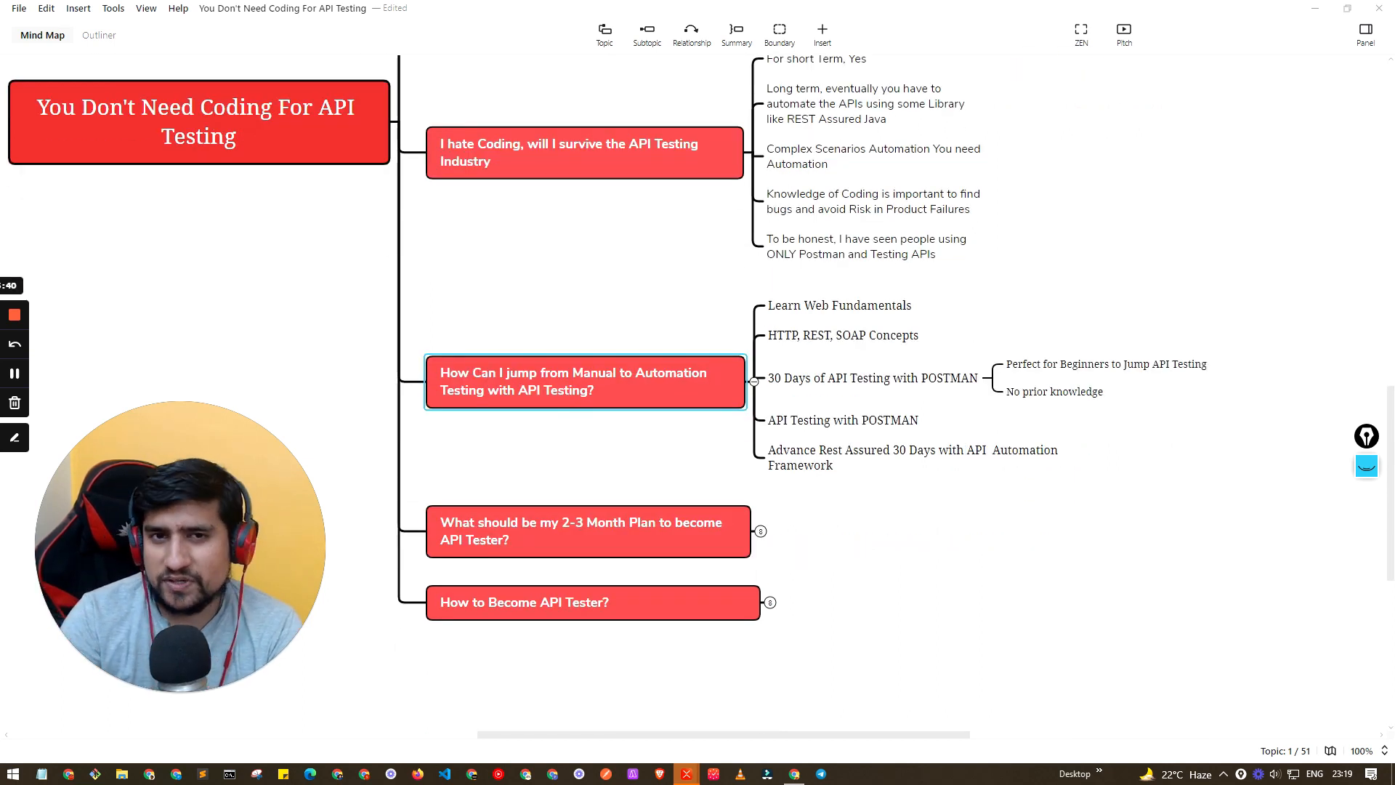
- Expand the 2-3 Month Plan topic to reveal its six hidden steps
click(839, 305)
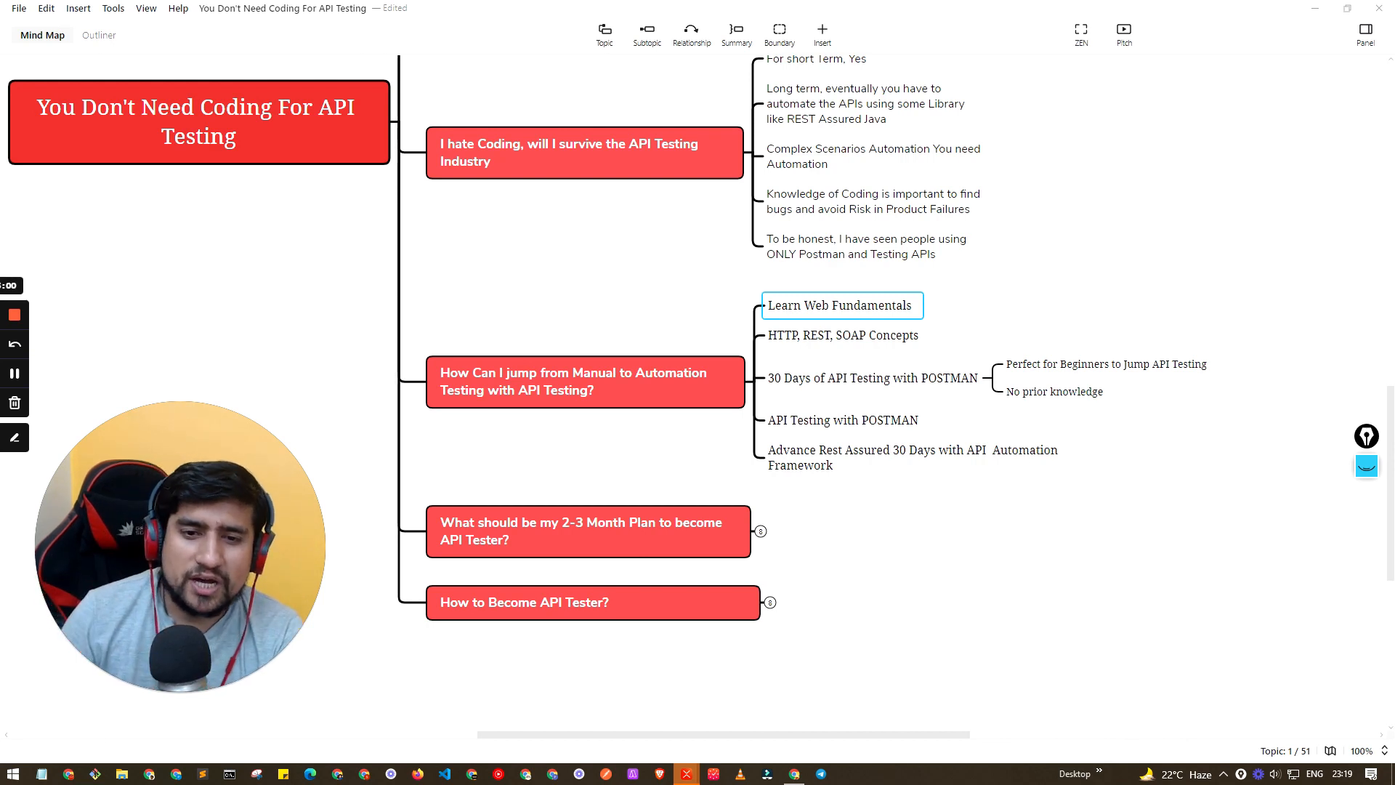
click(912, 457)
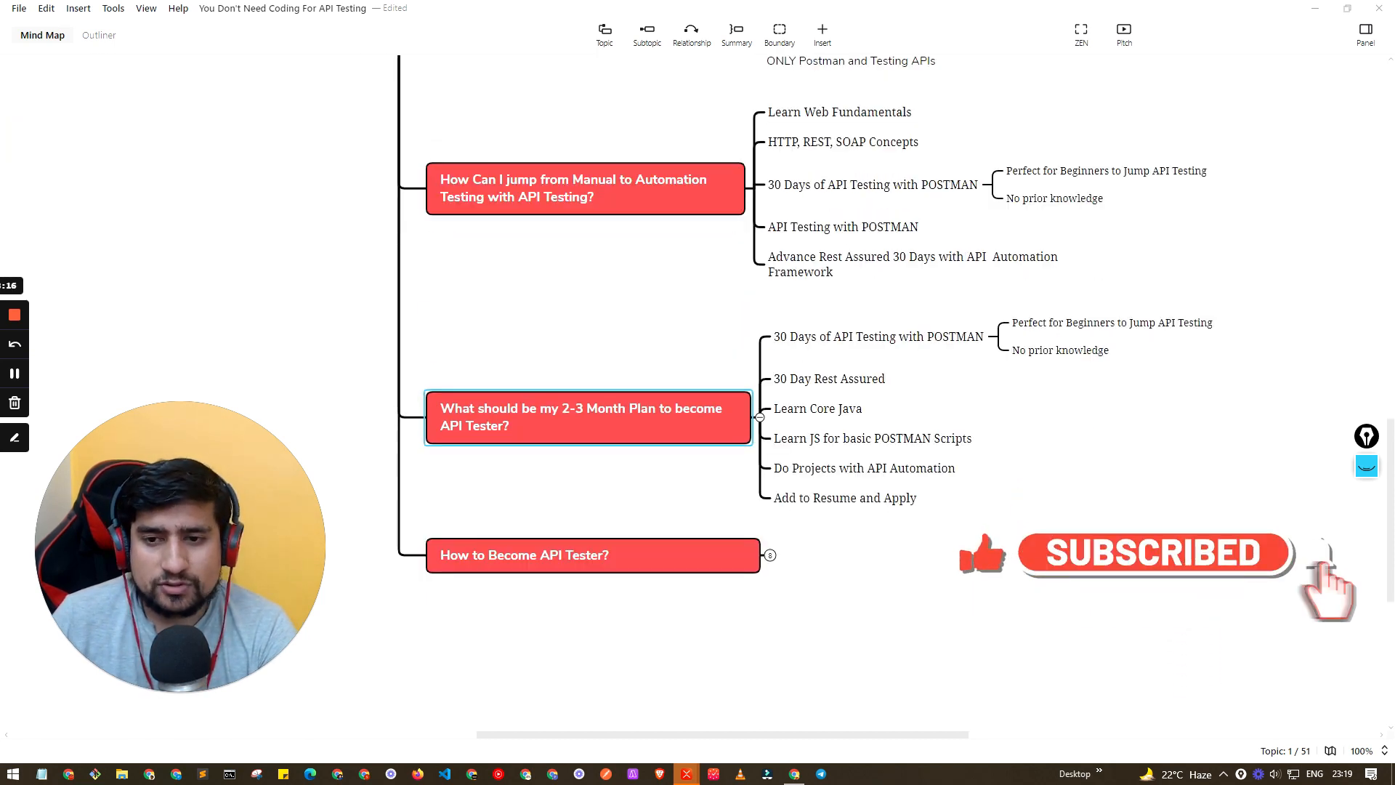
click(873, 336)
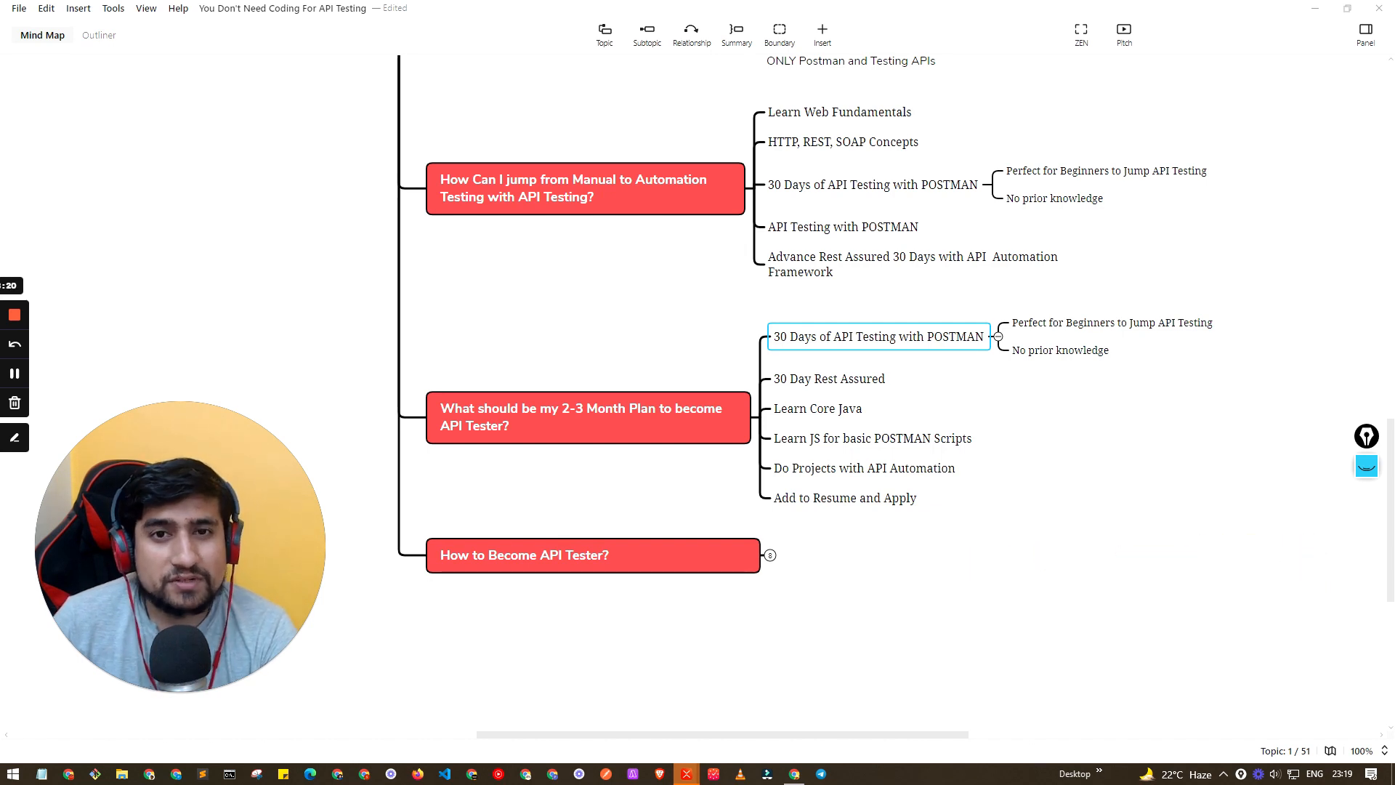
click(1113, 323)
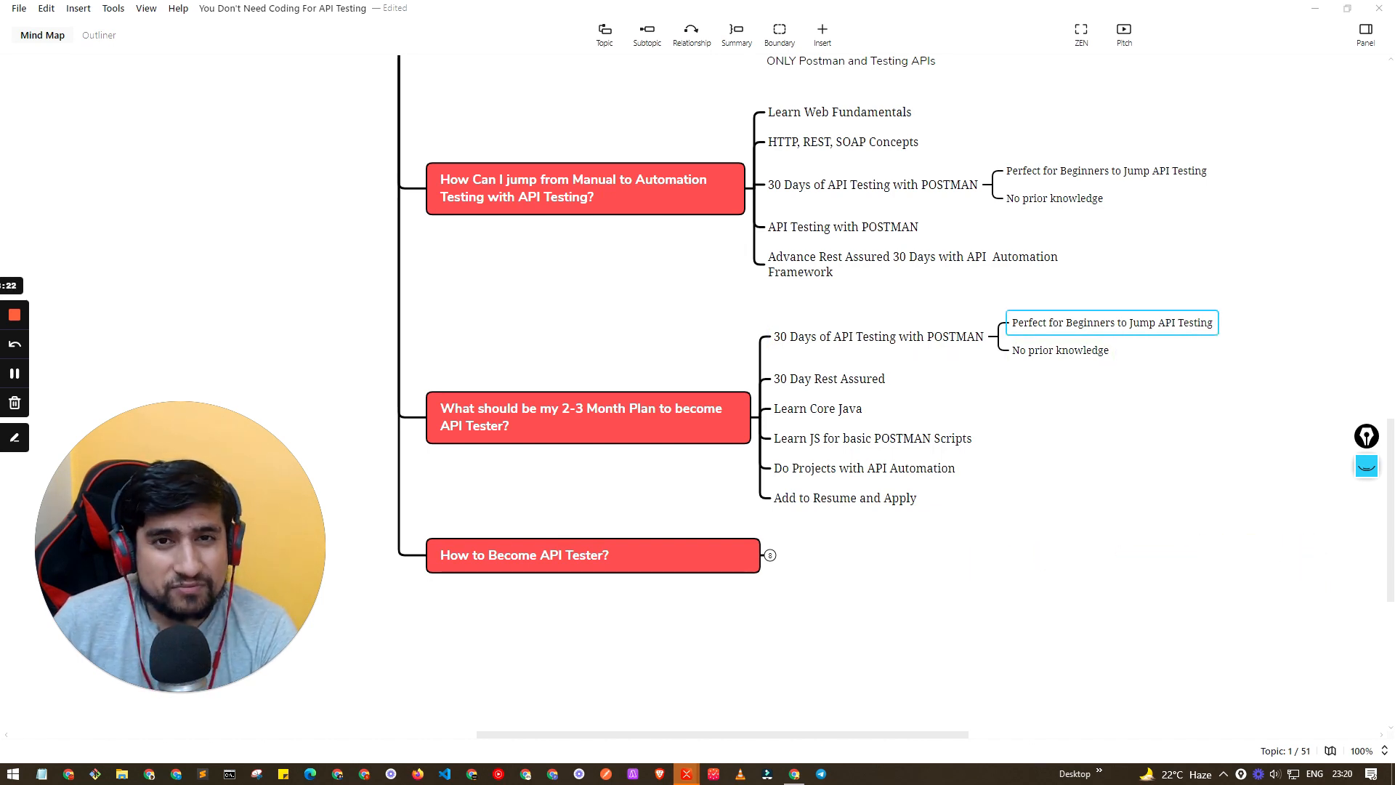
click(1059, 350)
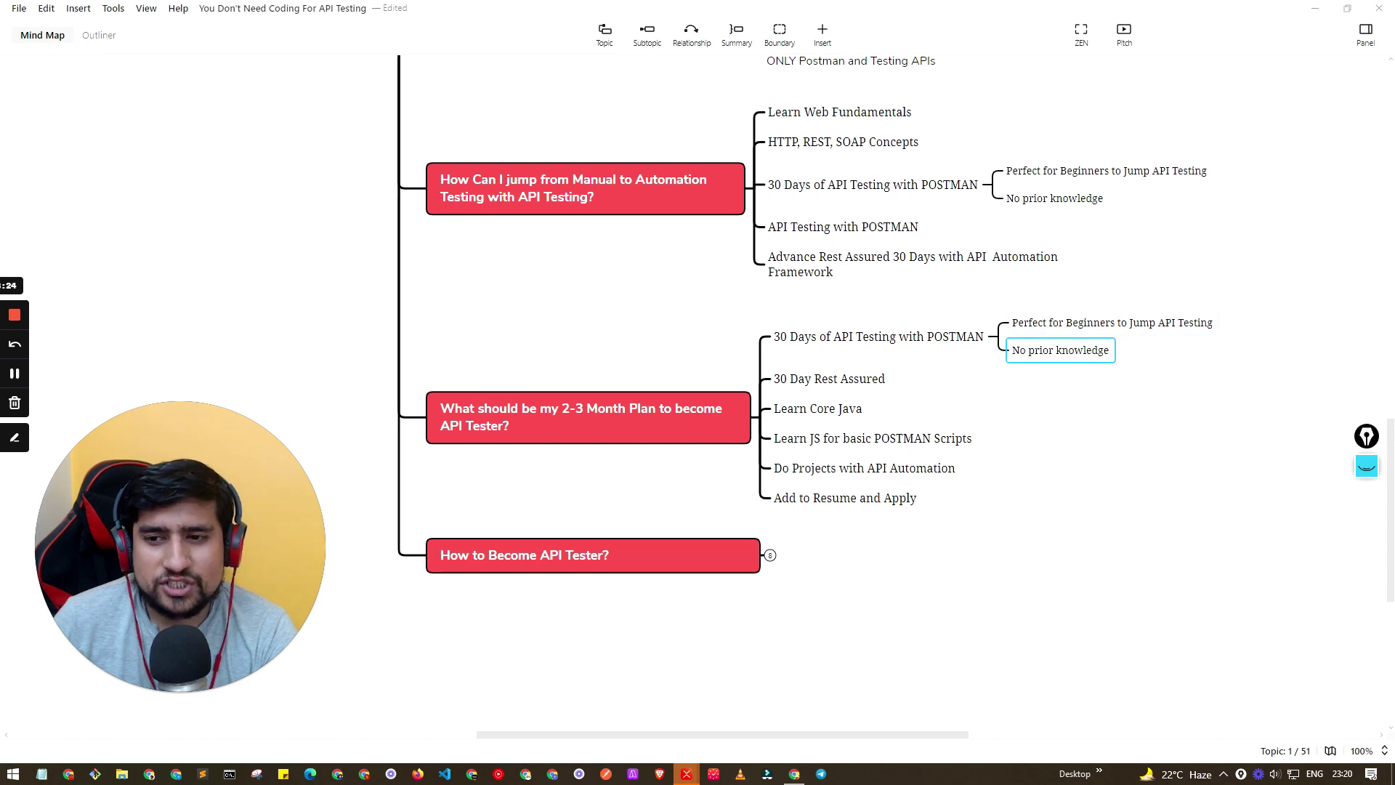
click(828, 379)
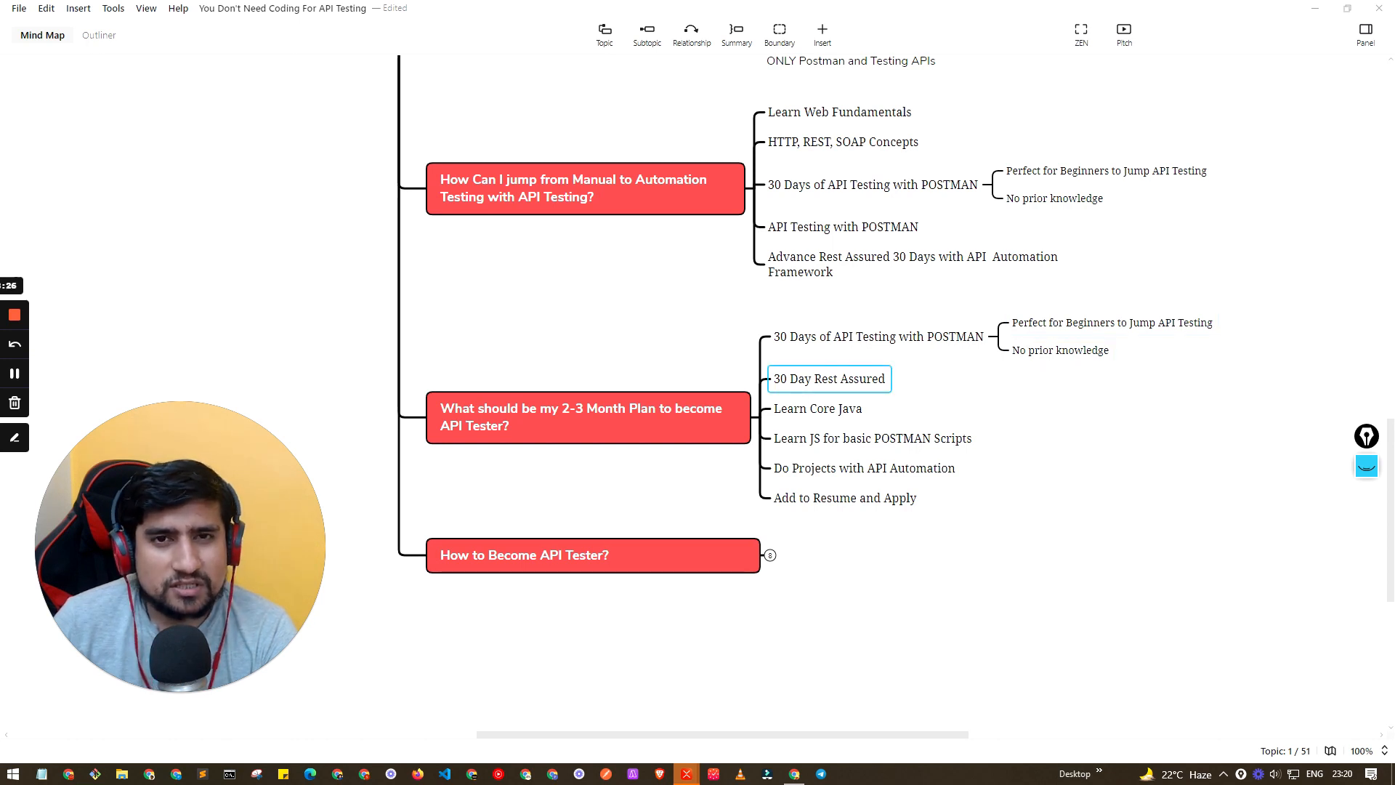
click(817, 409)
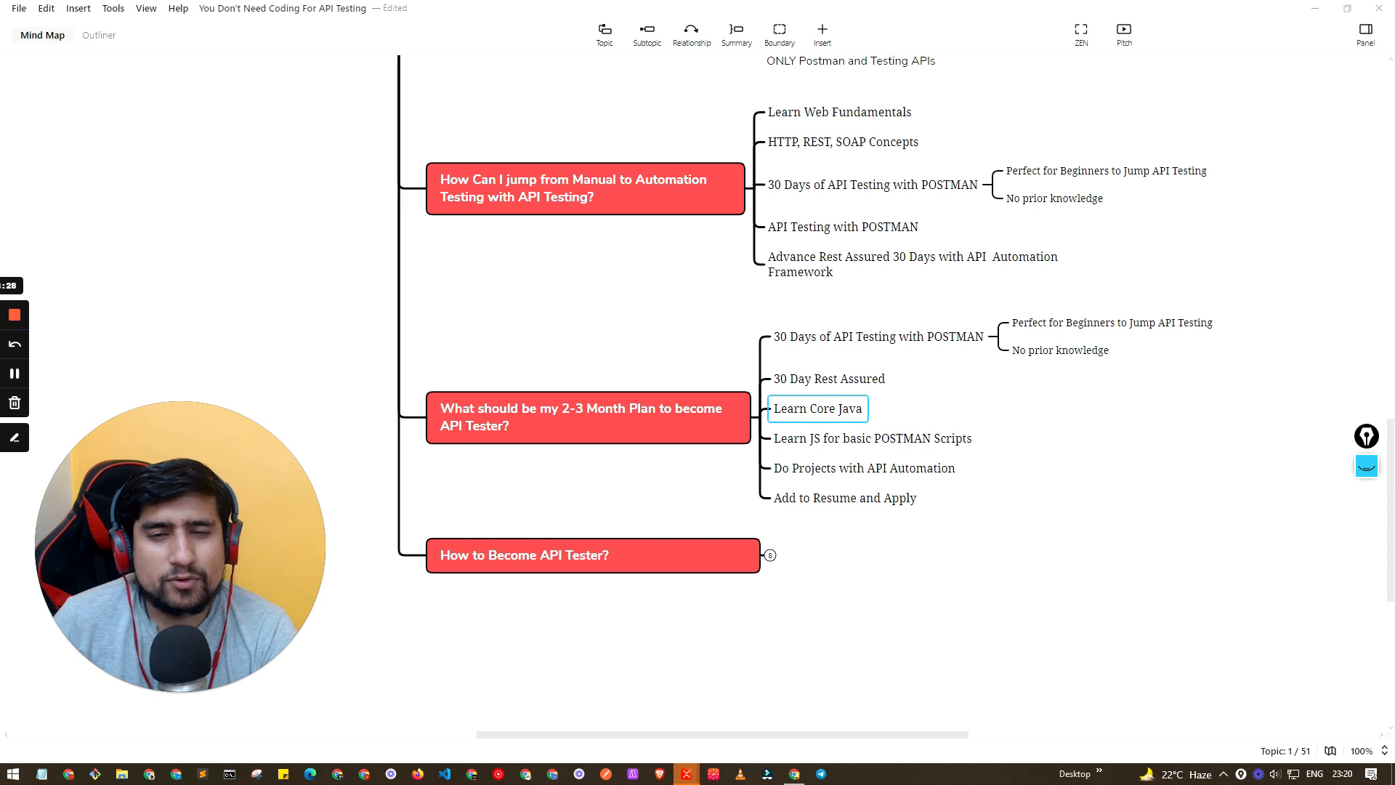
click(872, 439)
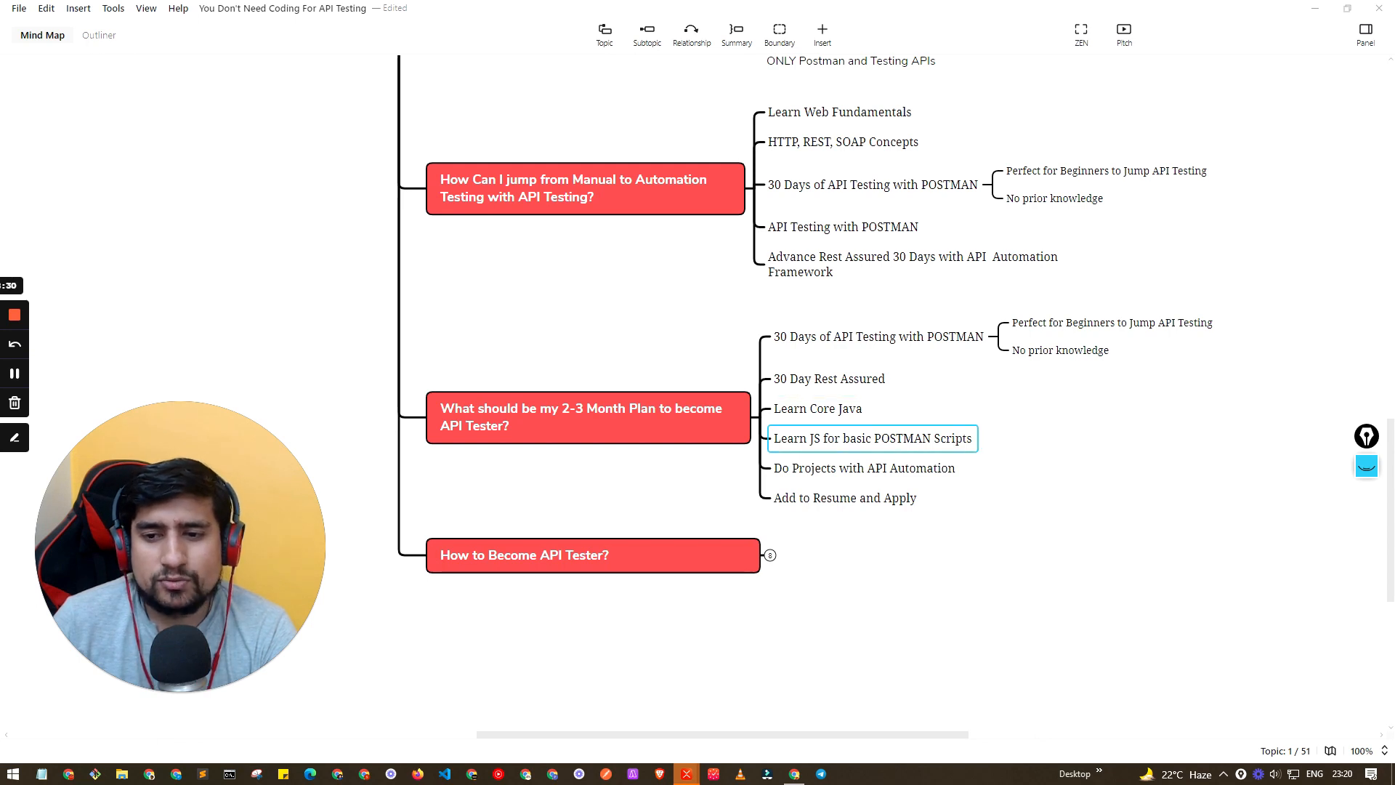
click(864, 468)
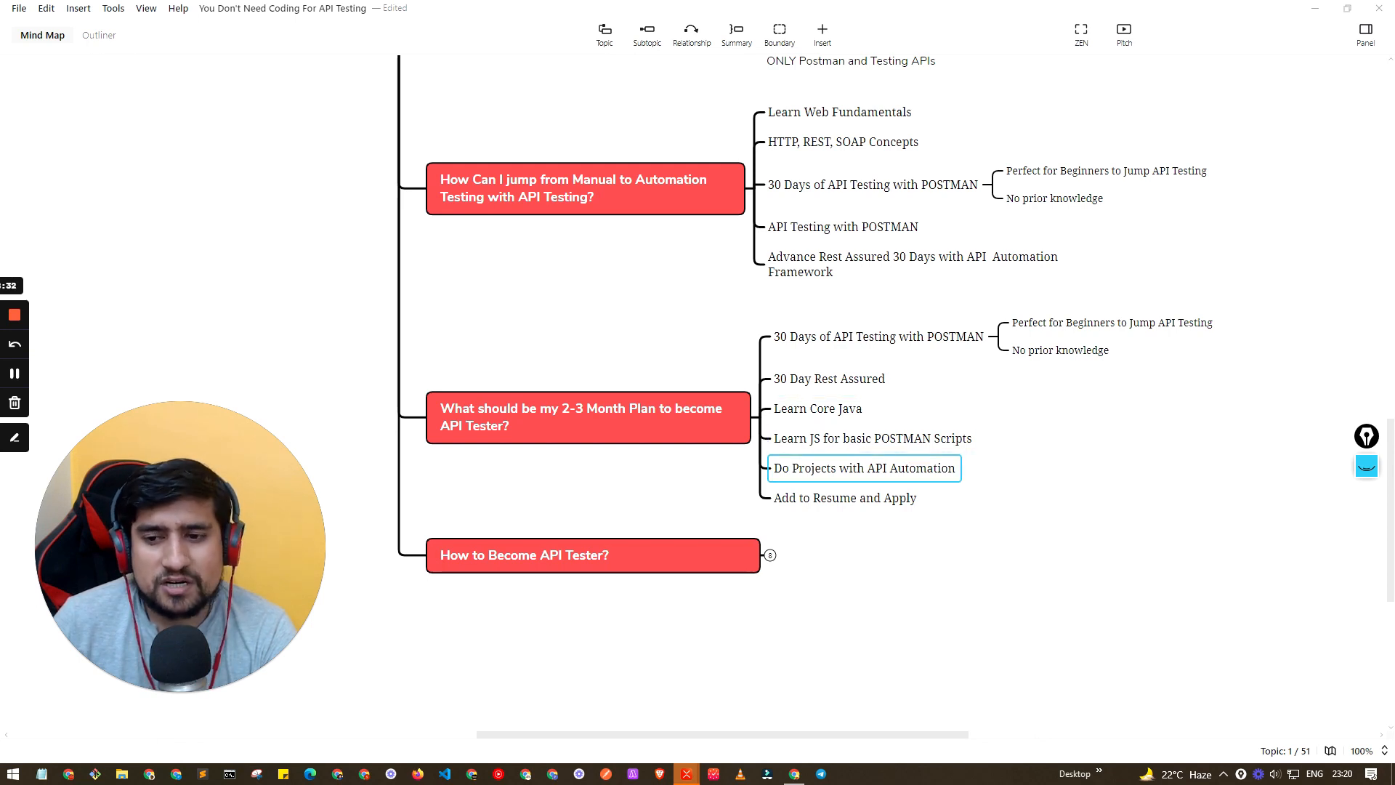
click(845, 498)
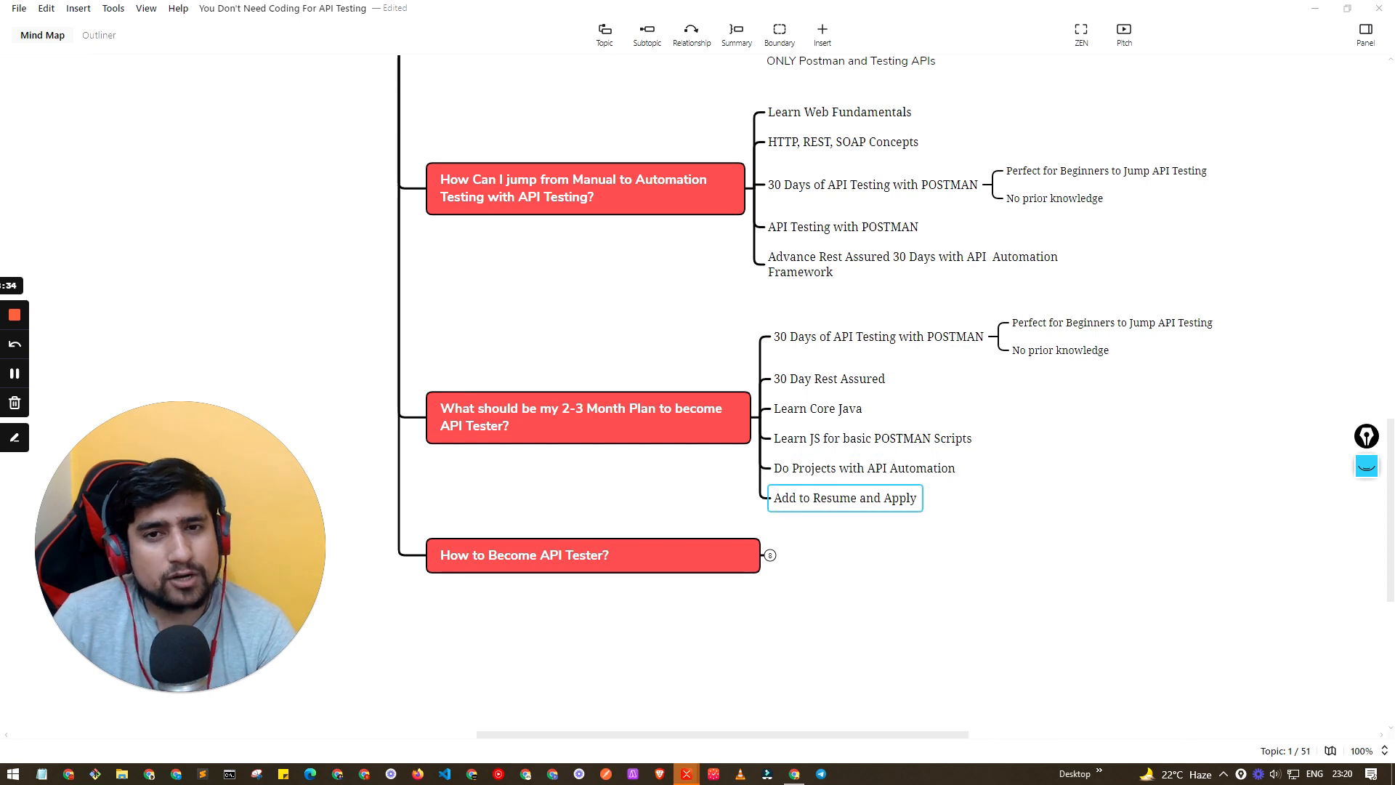
click(873, 337)
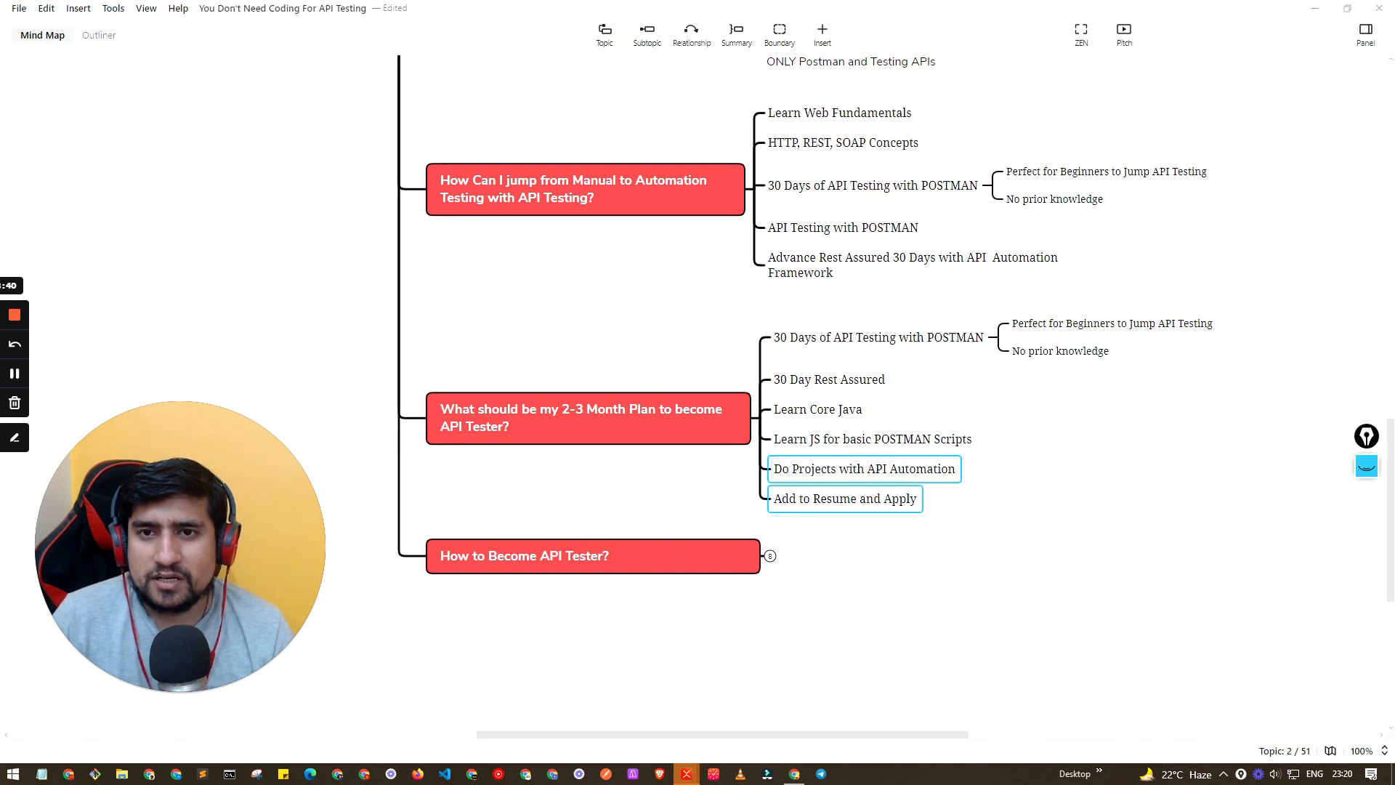
- Add a summary reading 'sdet.live/ytp' over the two selected plan steps
click(736, 31)
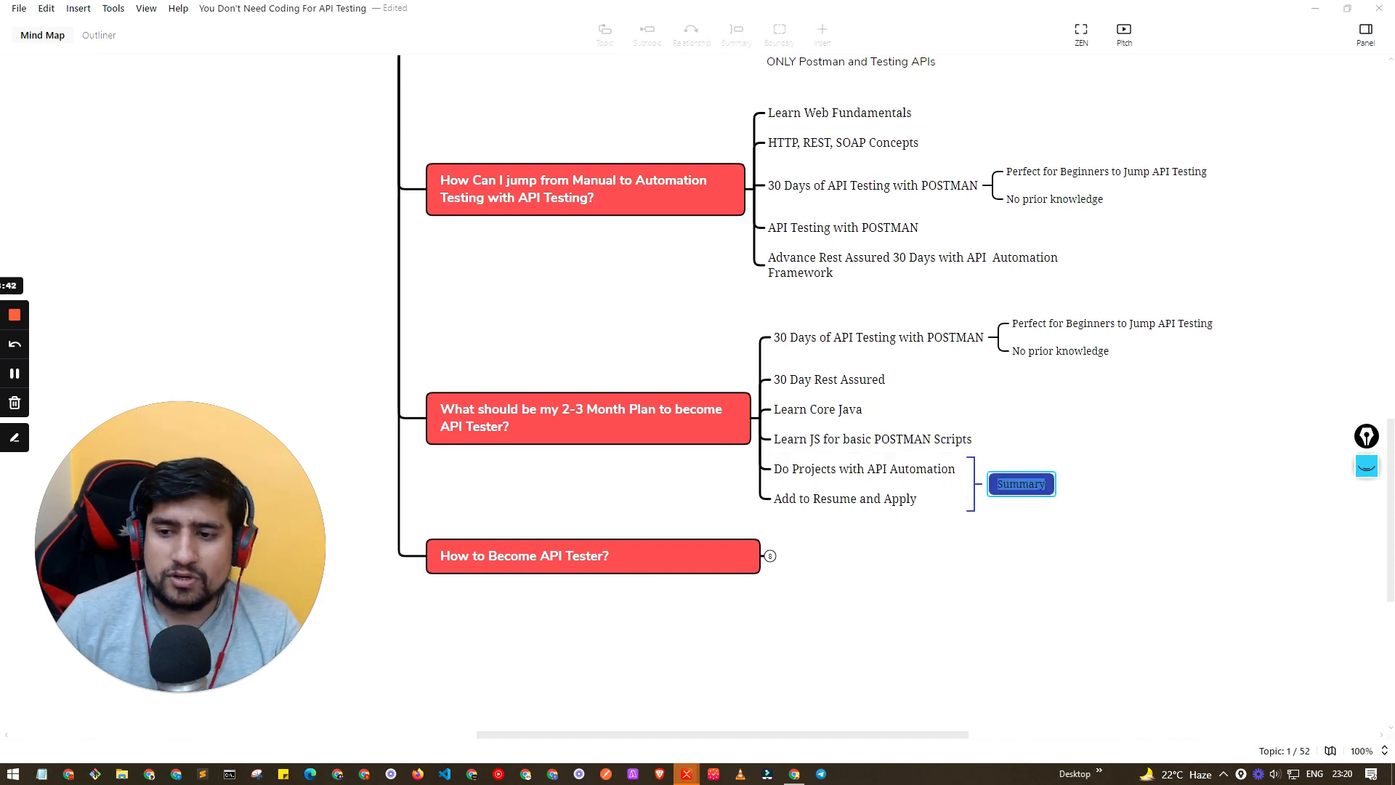
text(sdet.liv)
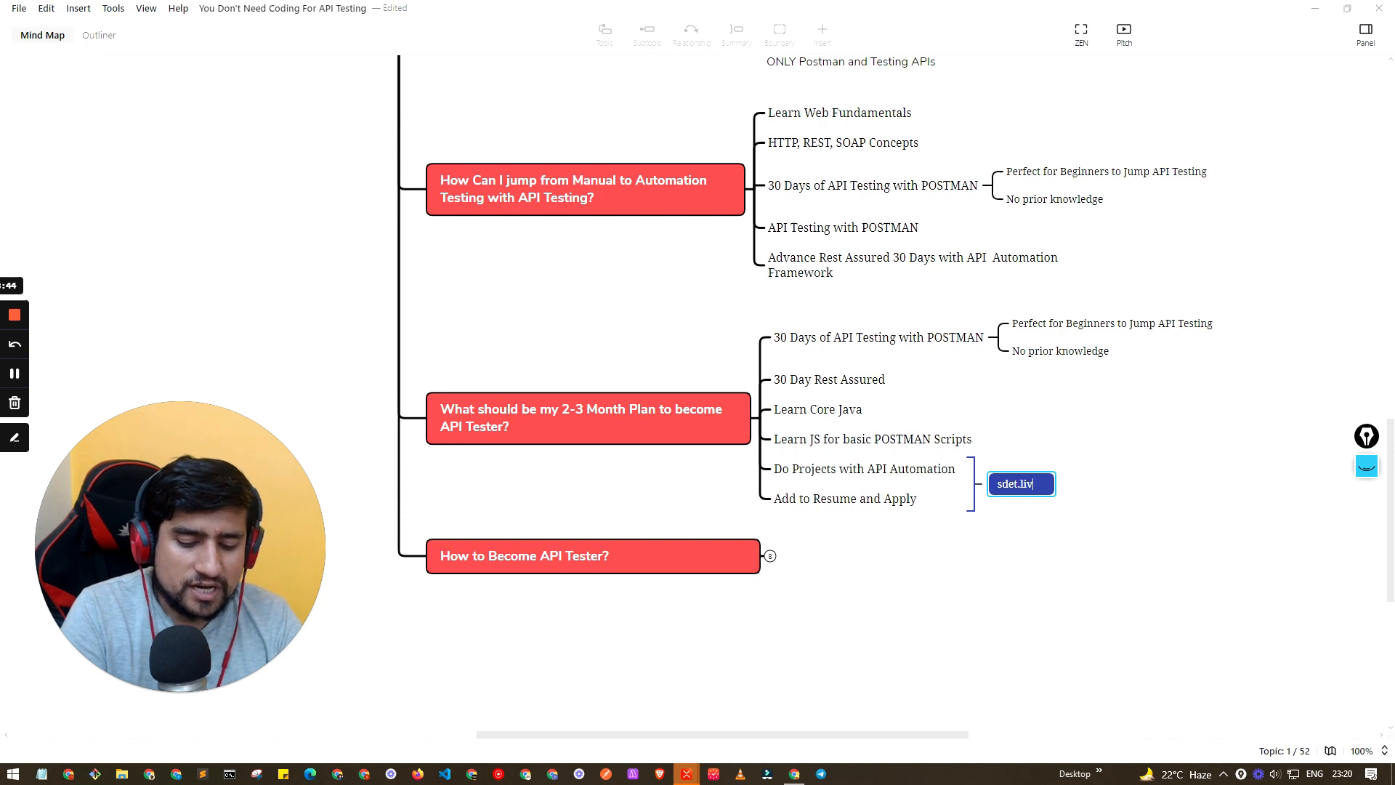
text(e/ytp)
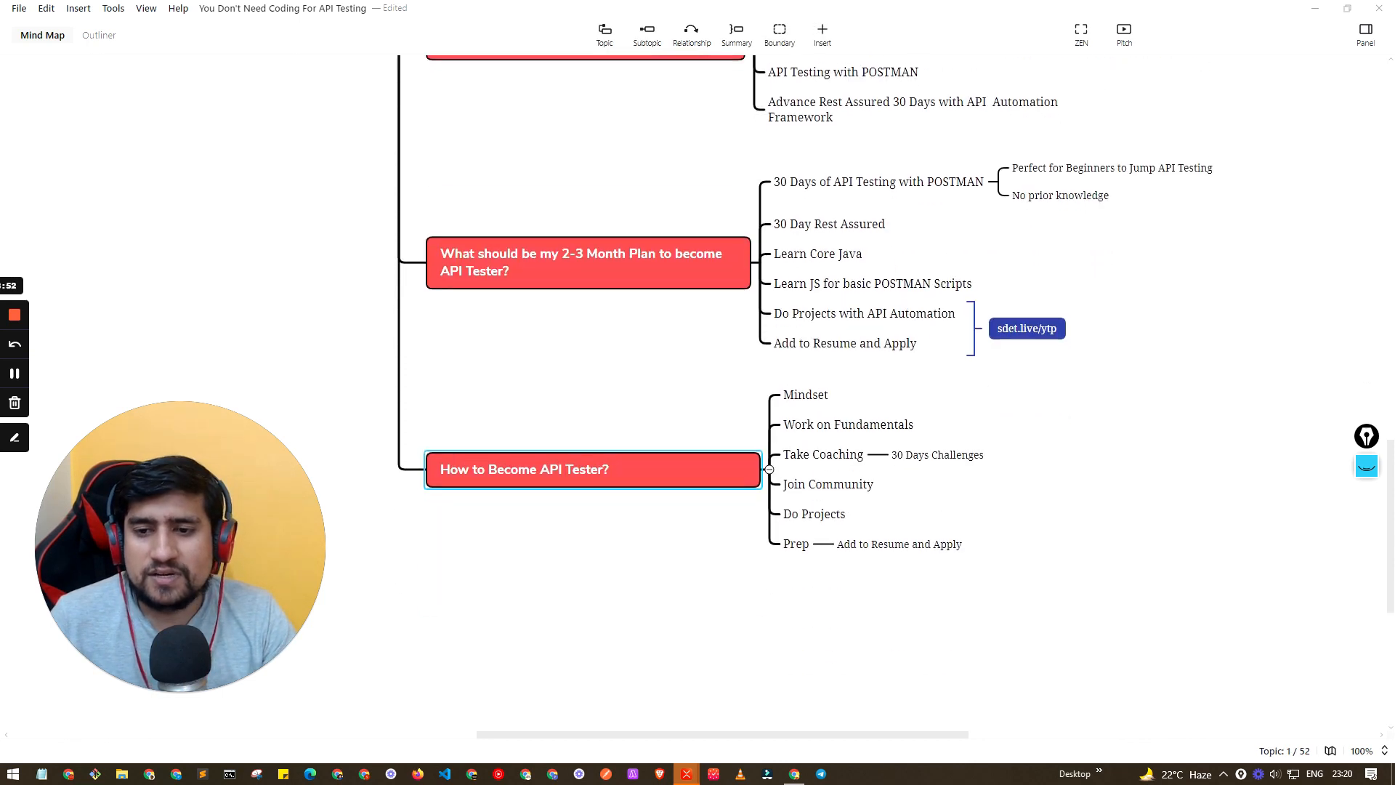
- Step through Mindset, Work on Fundamentals, 30 Days Challenges and Join Community, then deselect
click(806, 395)
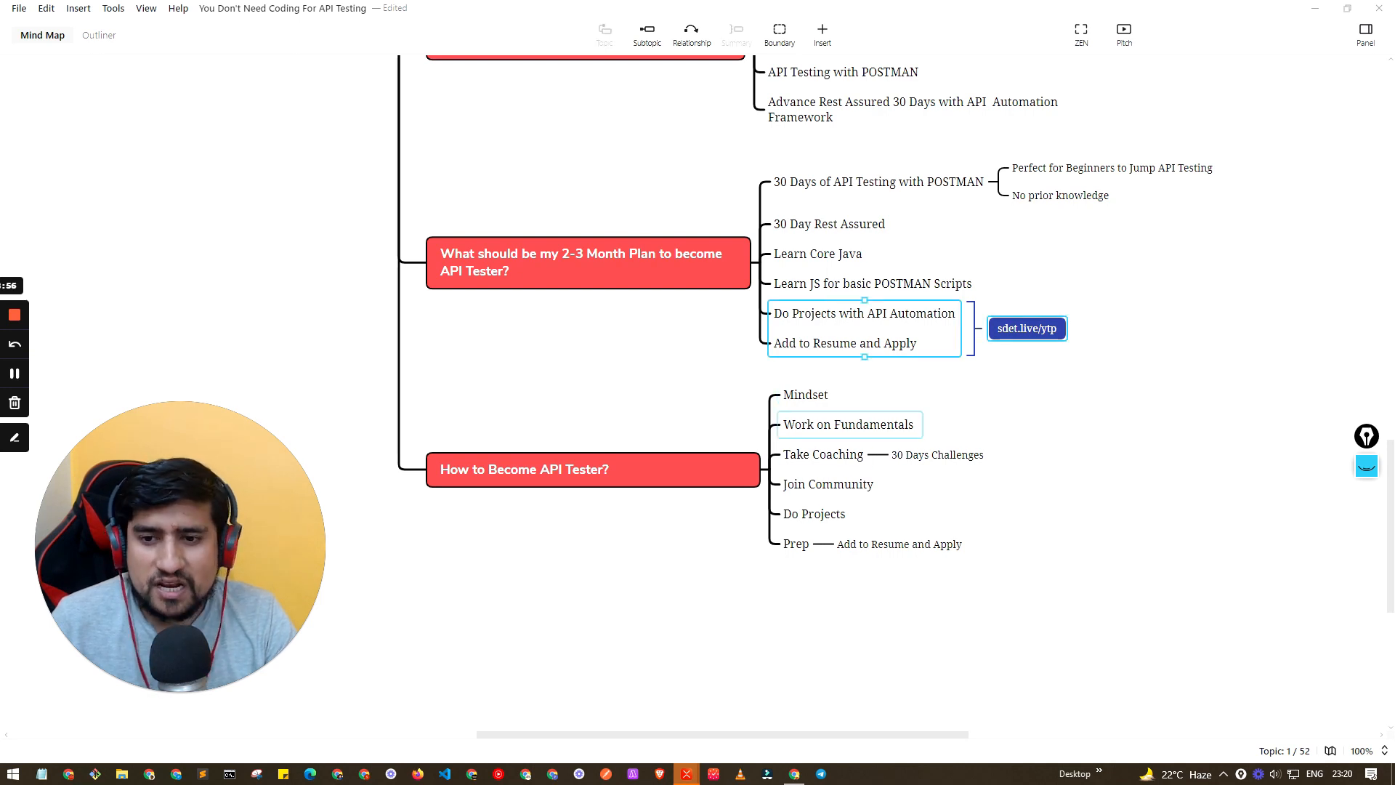
click(806, 395)
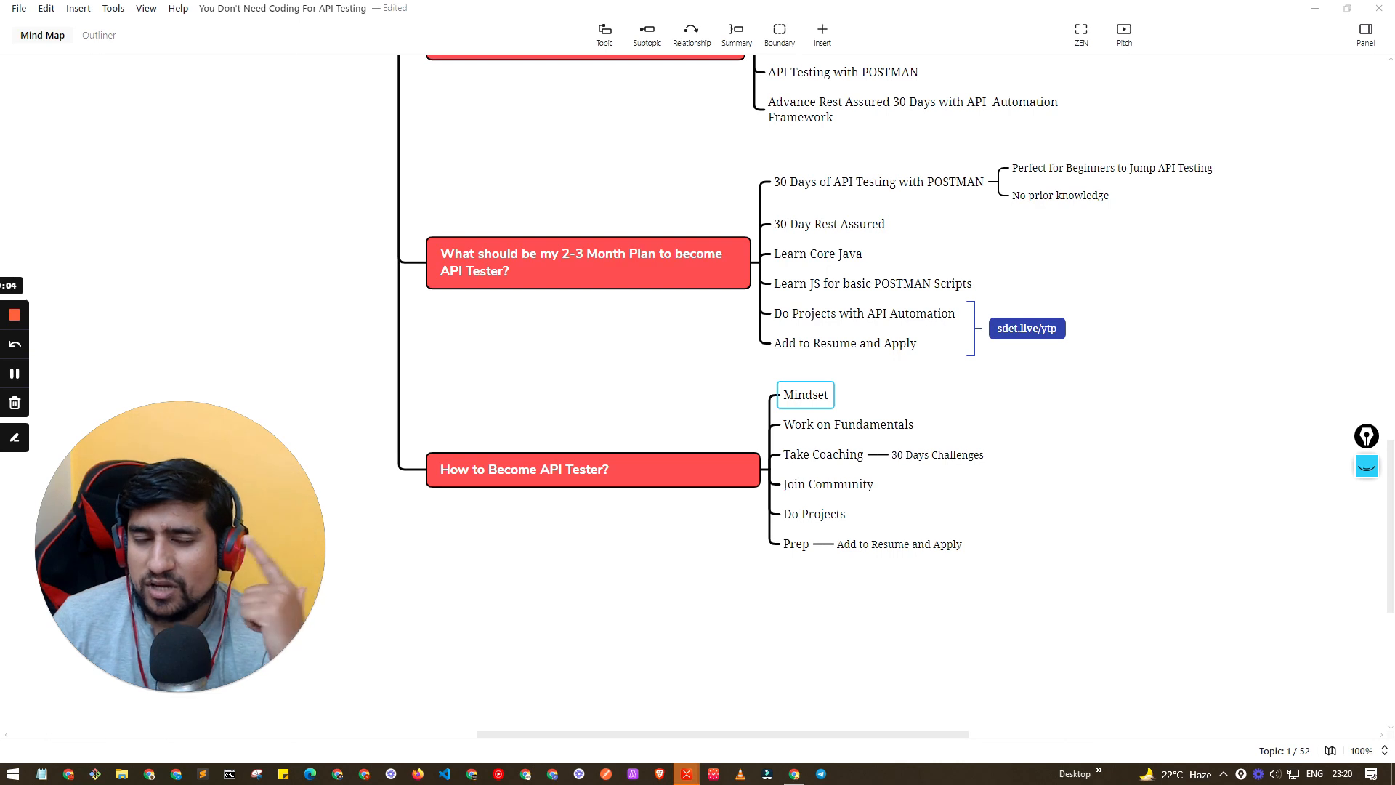
click(847, 425)
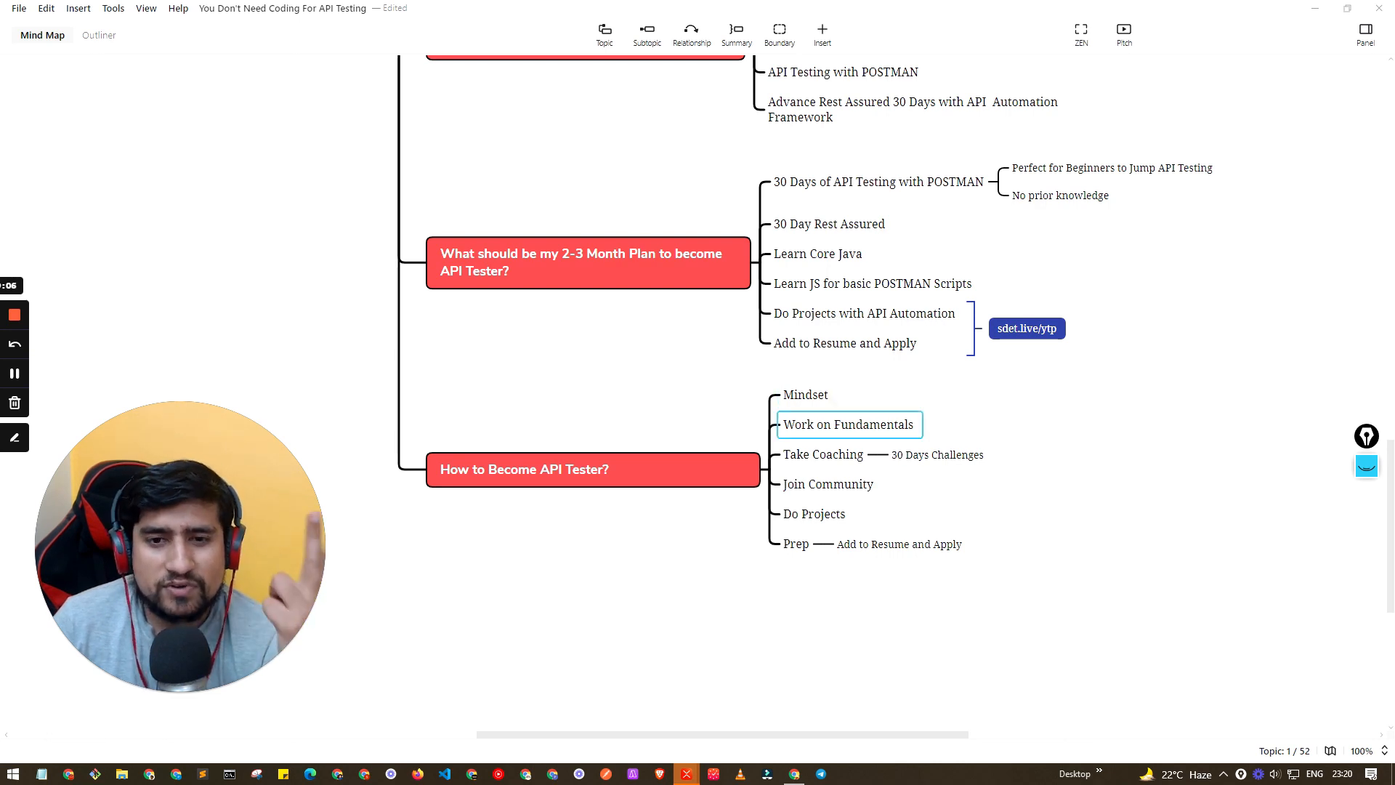
click(823, 454)
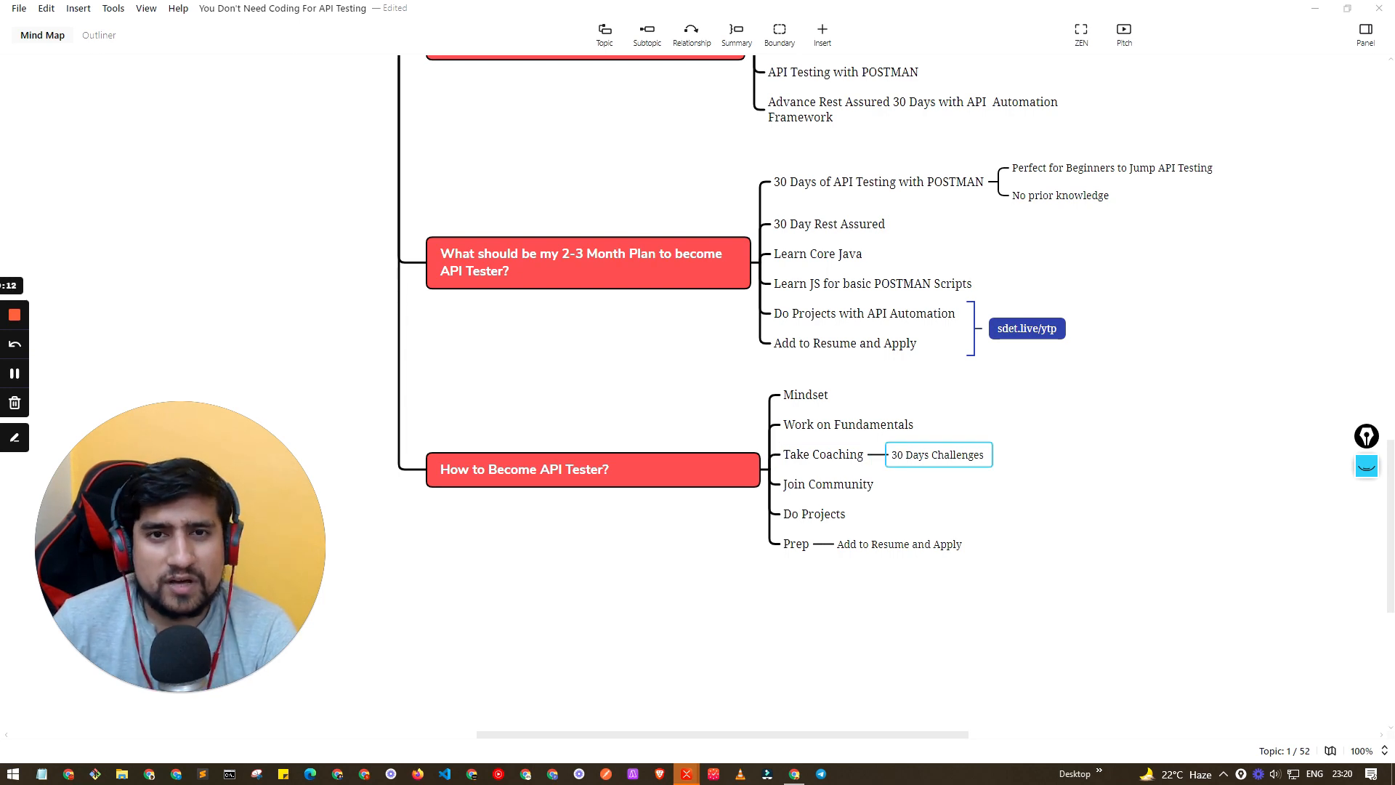
click(828, 484)
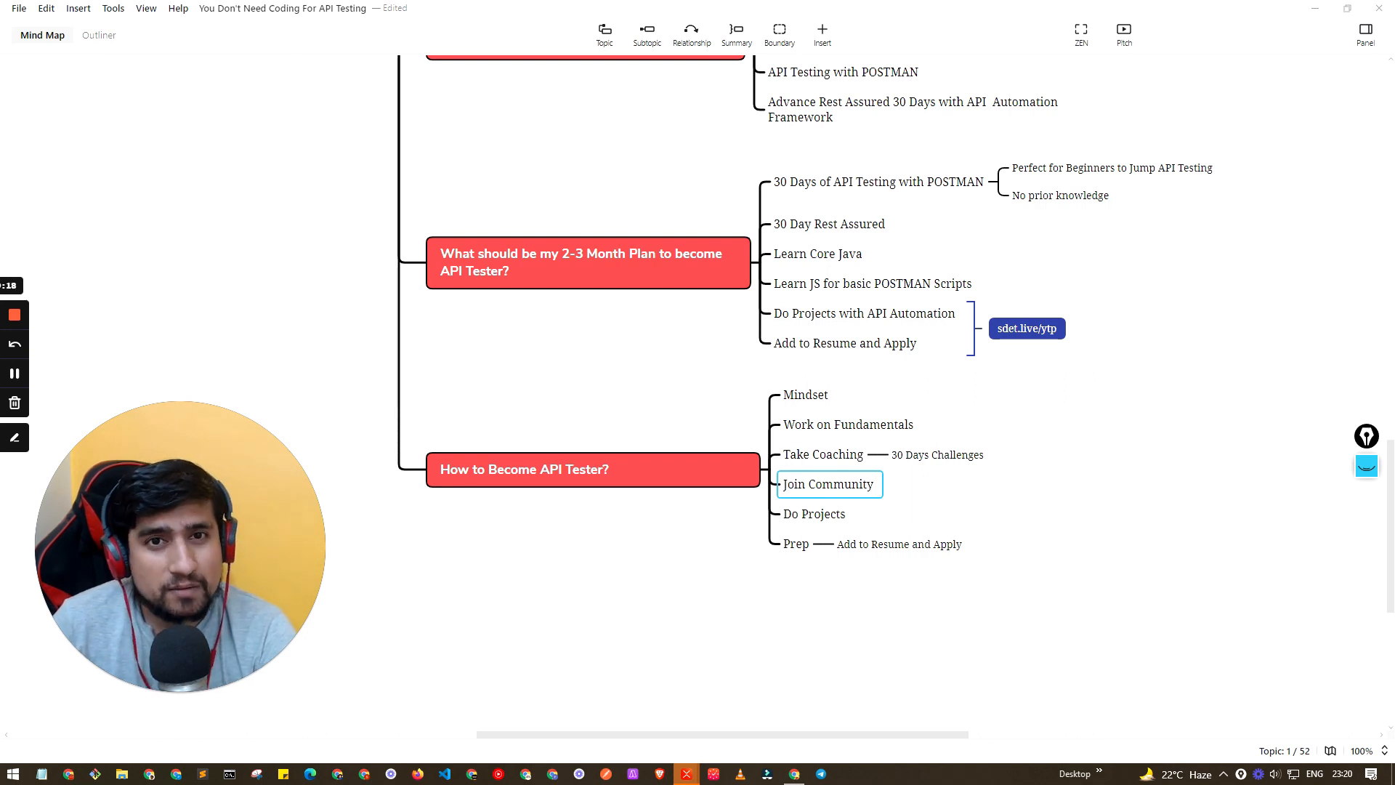
click(814, 514)
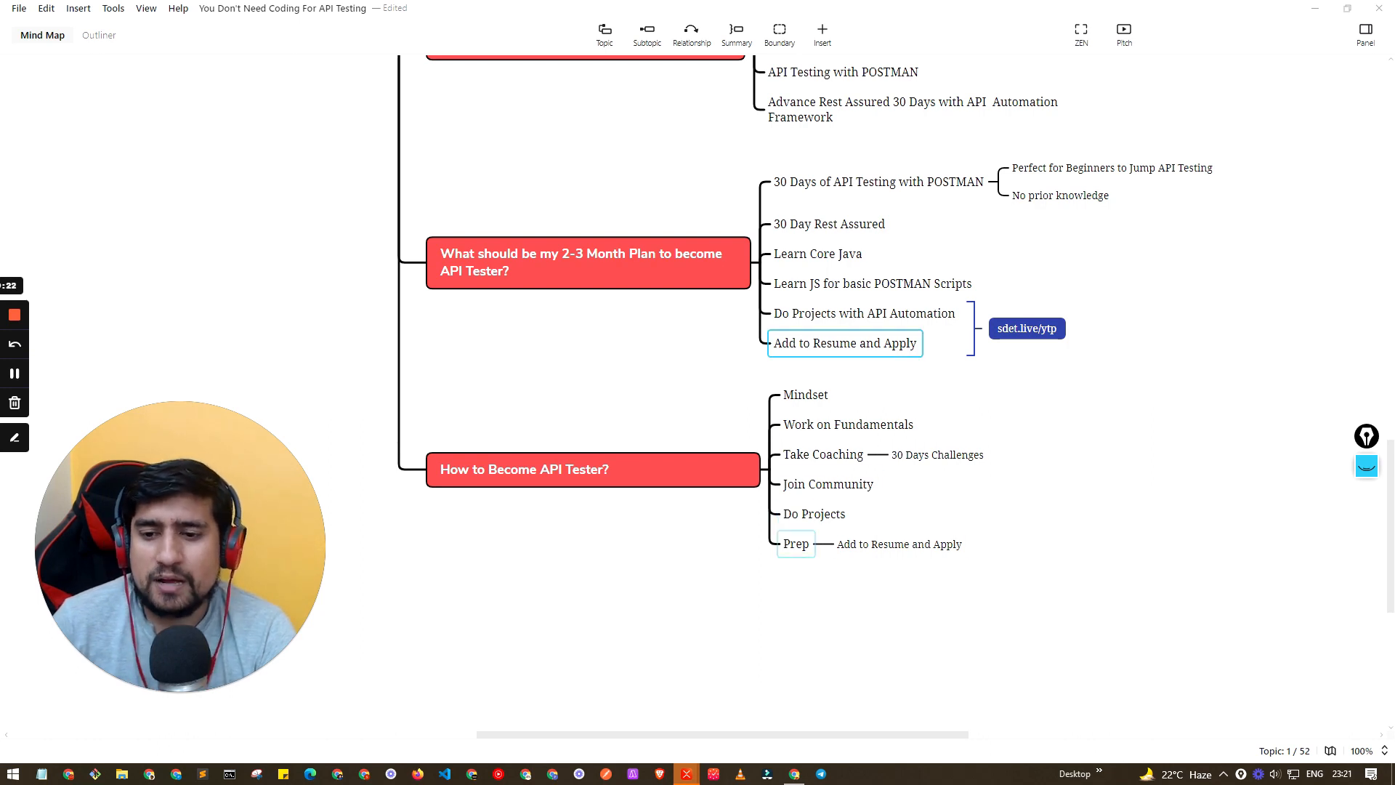
click(814, 514)
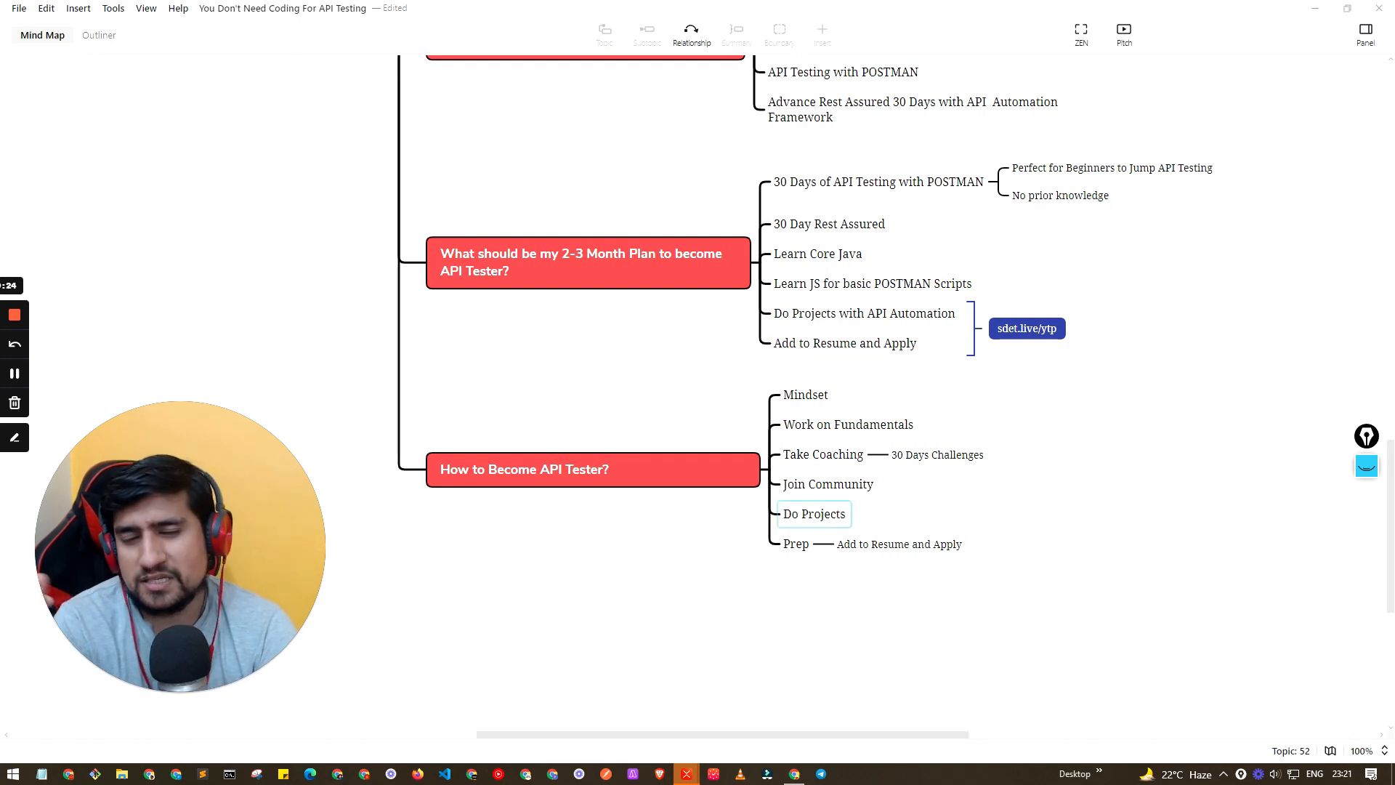